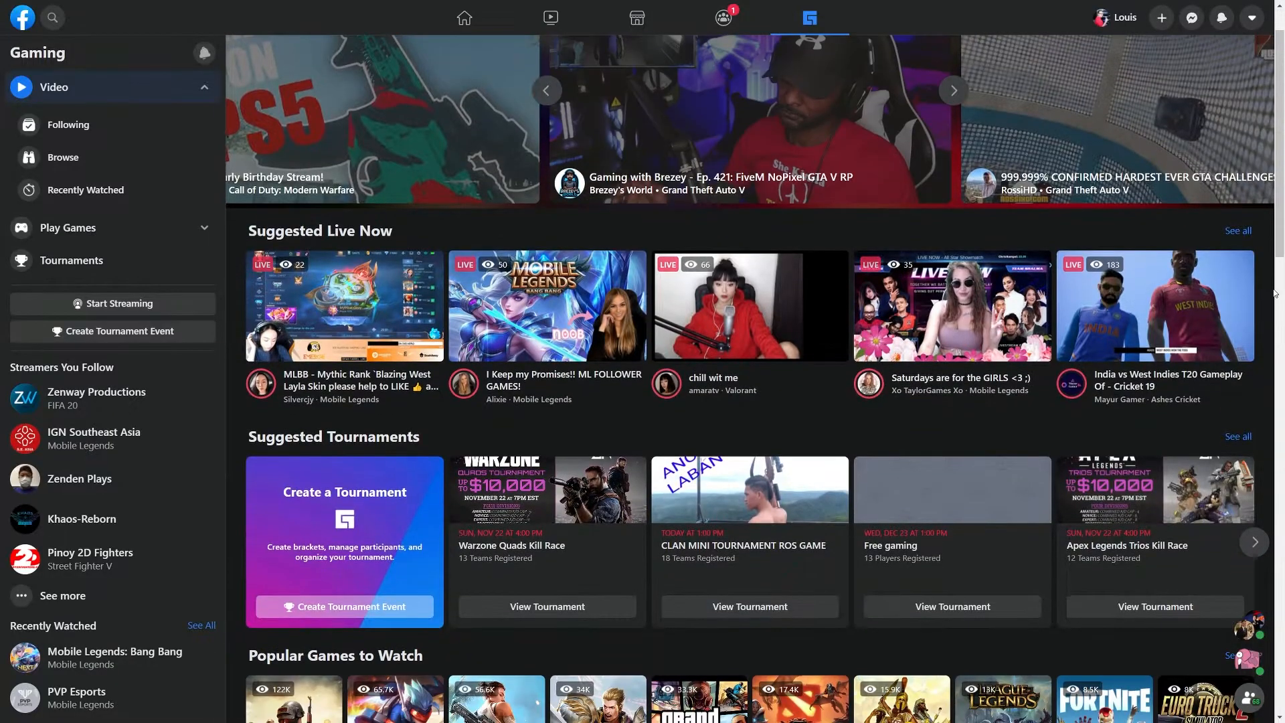
# Step: Scroll the Facebook Gaming feed and move to the empty Castr dashboard
pyautogui.scroll(-3)
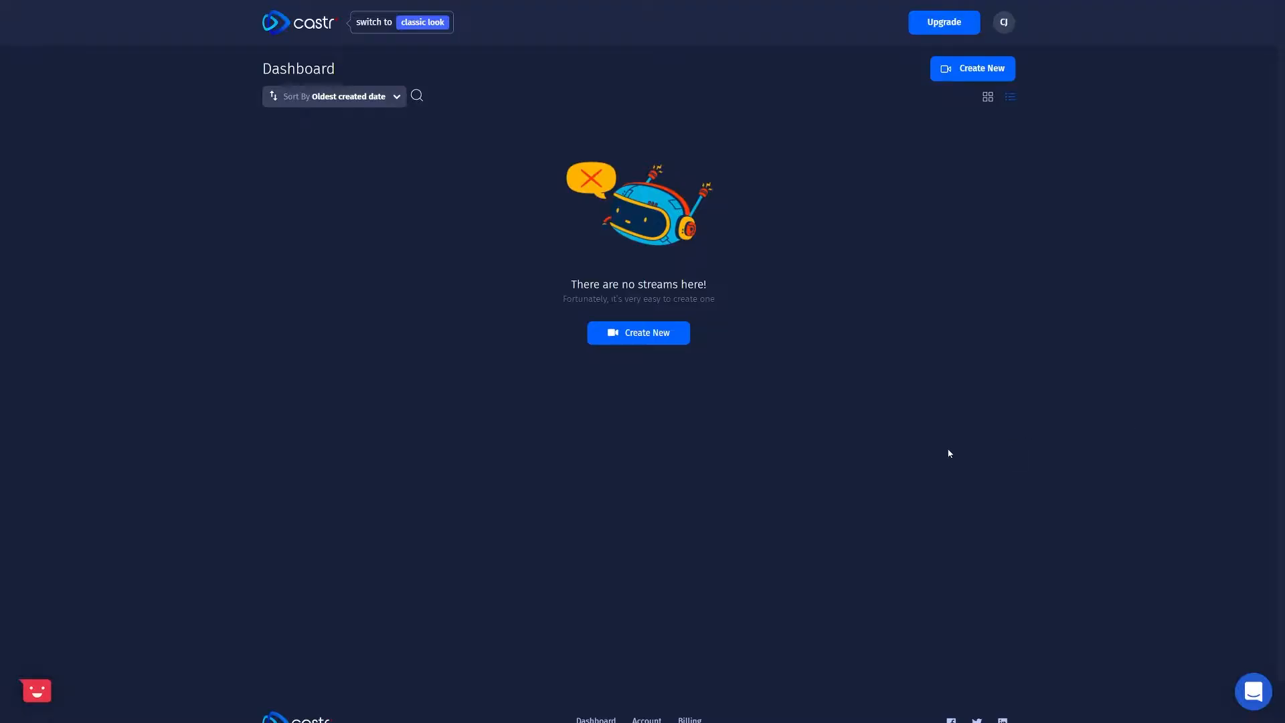
pyautogui.moveTo(639, 333)
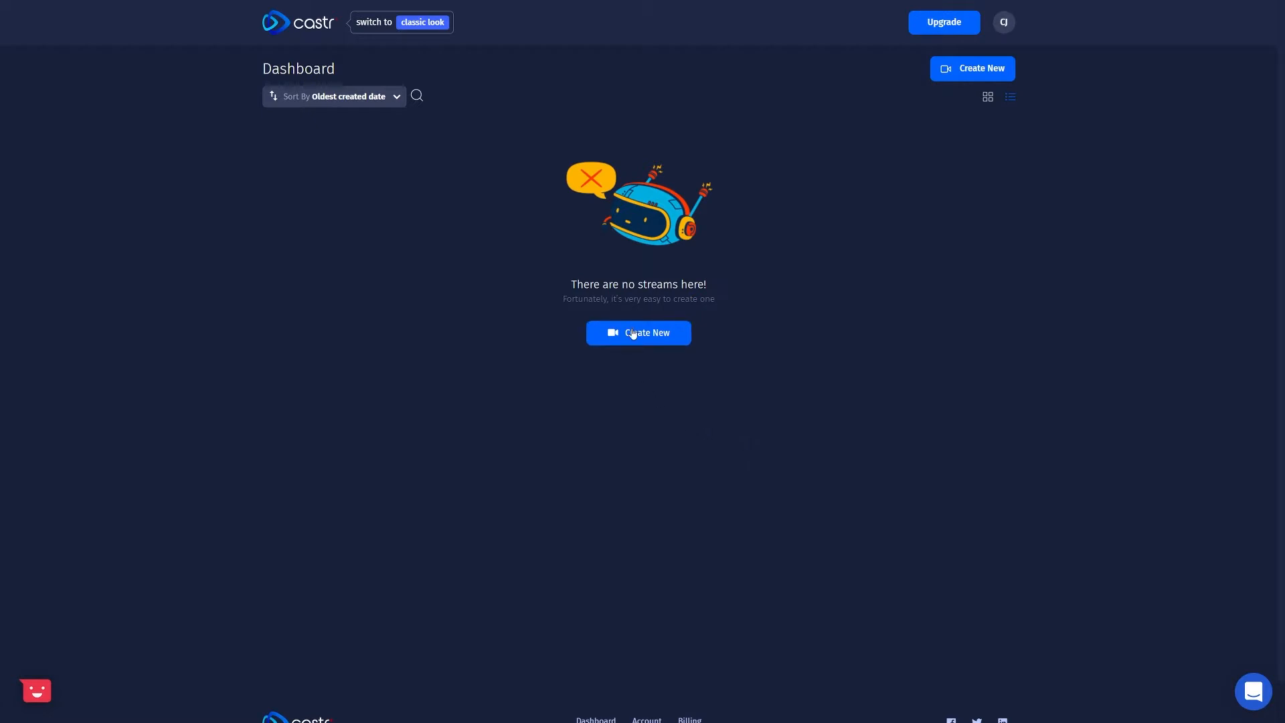
# Step: Create and save multistream 'evenstream1' hosted in Asia (Singapore)
pyautogui.click(639, 332)
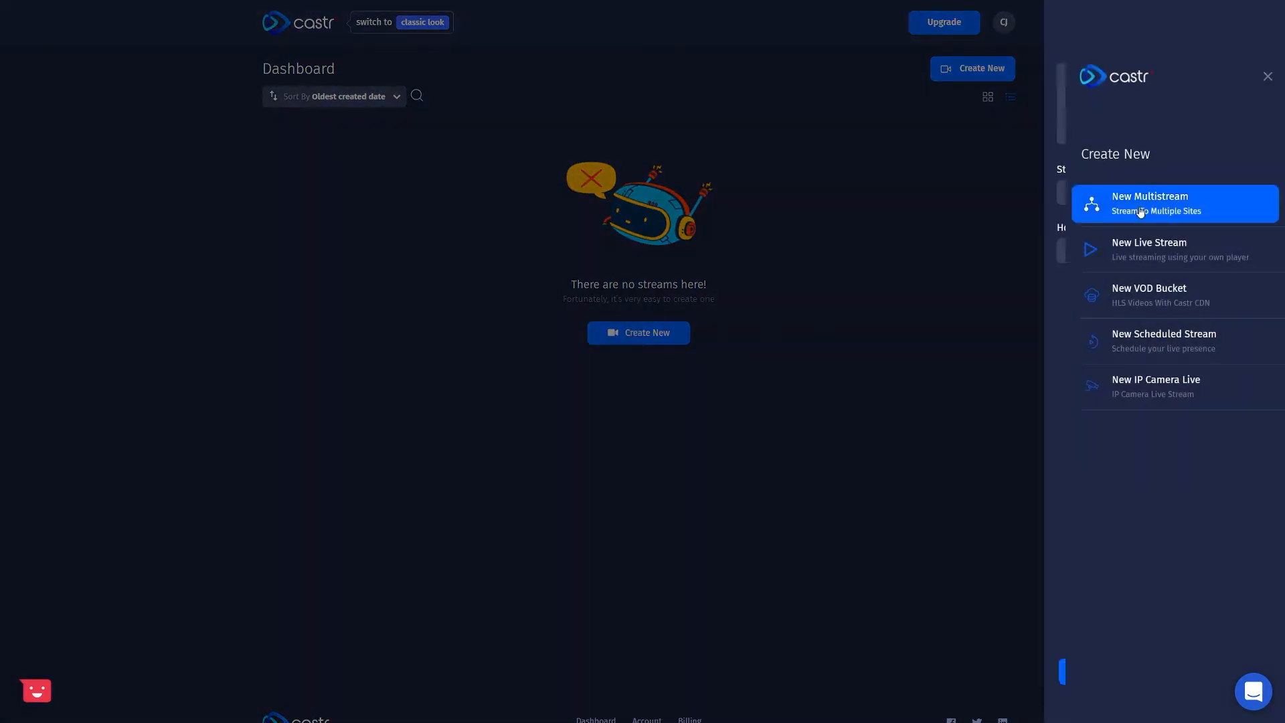
pyautogui.write('evenstream1')
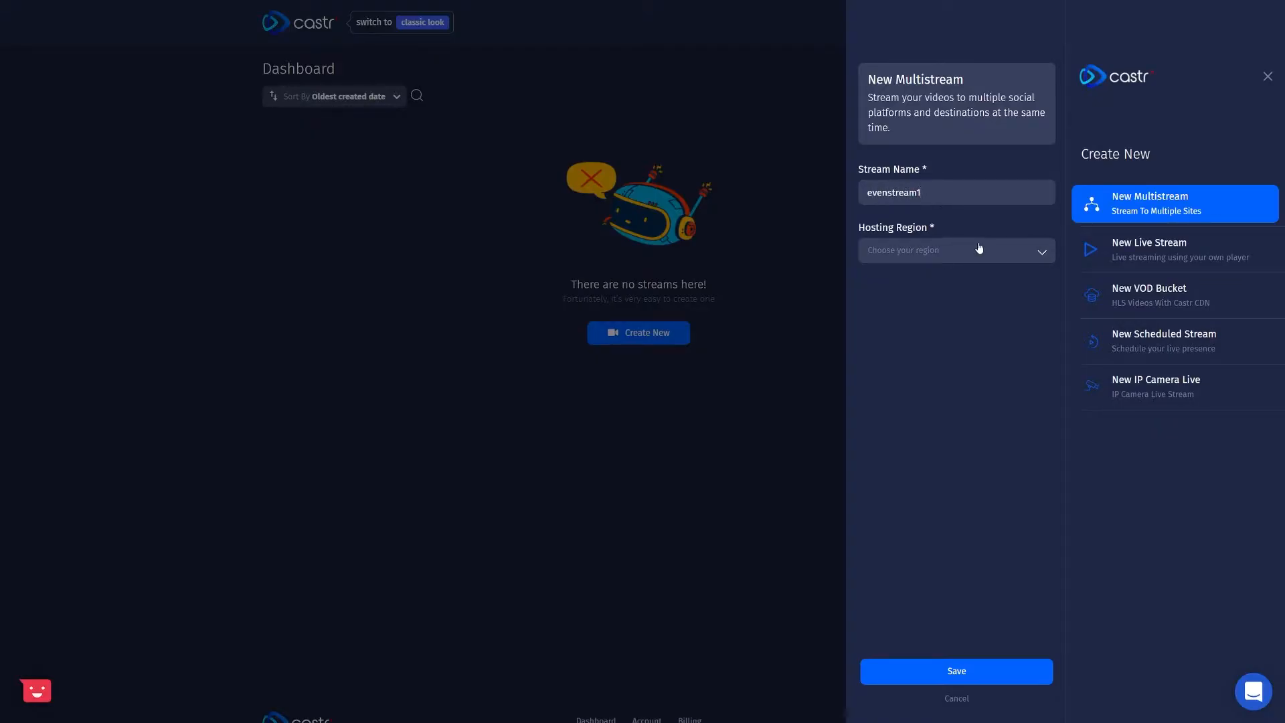
pyautogui.click(956, 192)
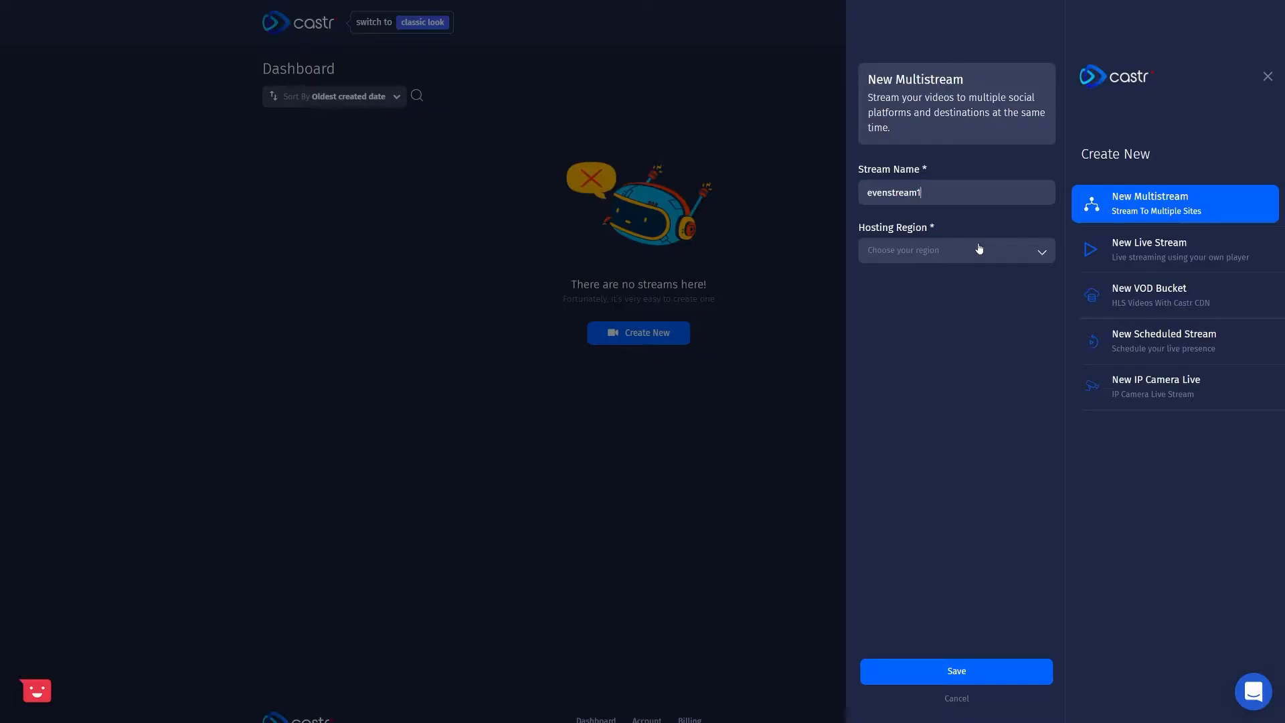
pyautogui.click(954, 249)
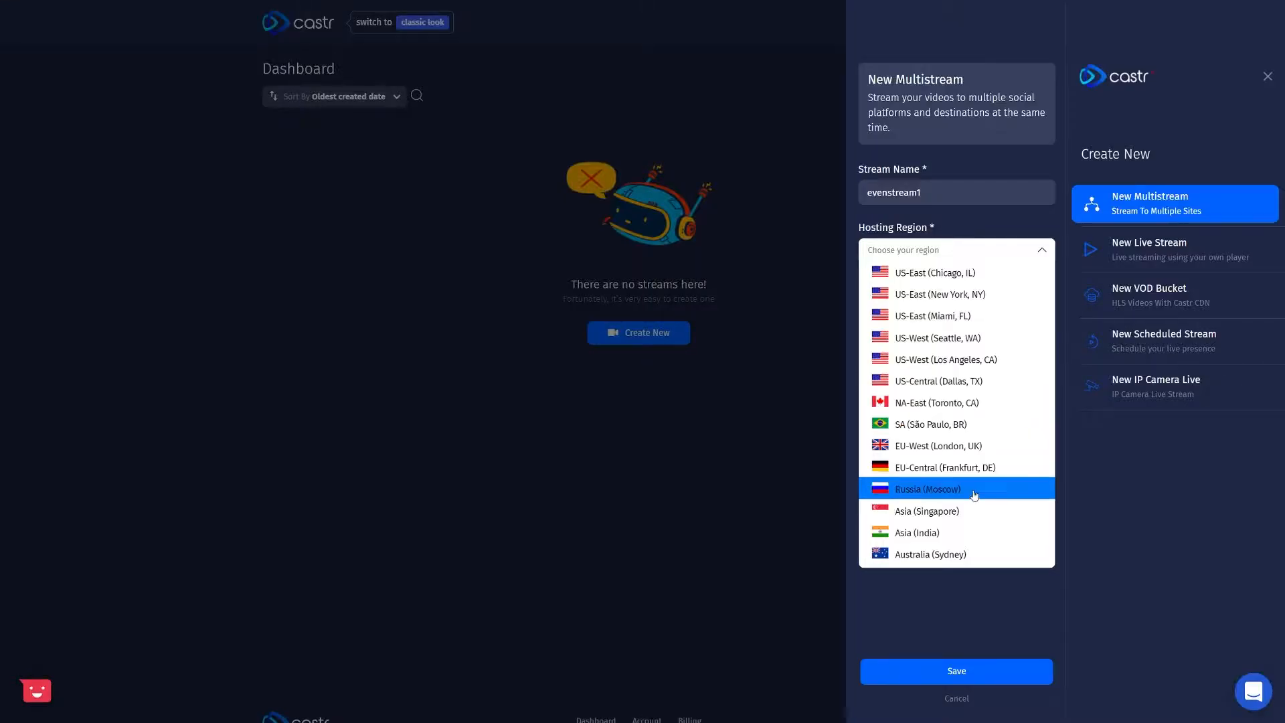
pyautogui.click(928, 510)
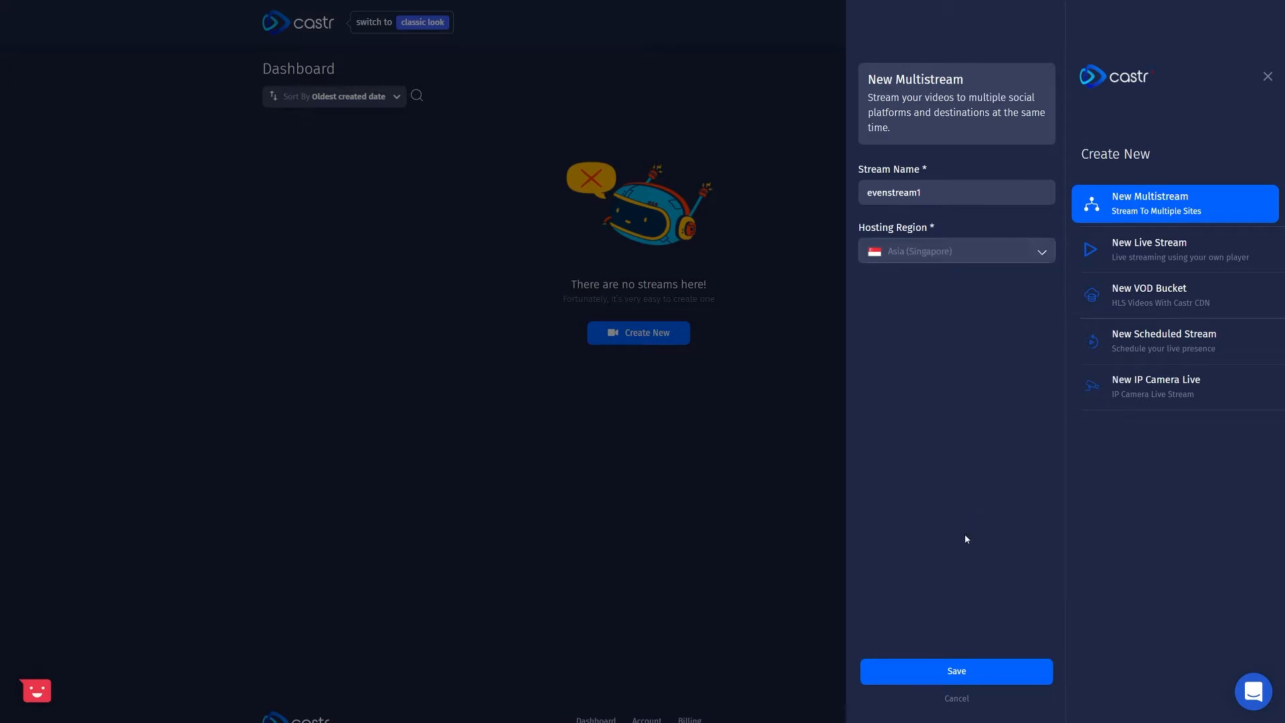
pyautogui.click(956, 670)
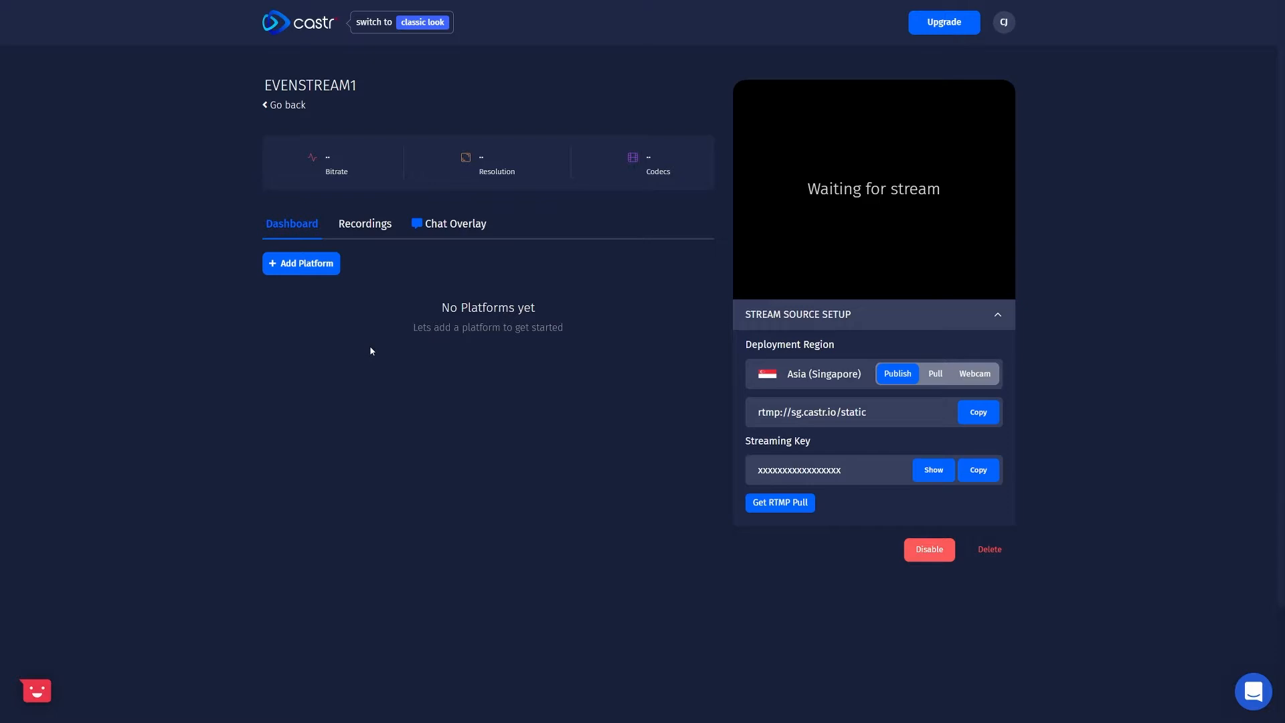
# Step: Connect the Google account as a YouTube Events destination titled 'Test Show'
pyautogui.click(301, 263)
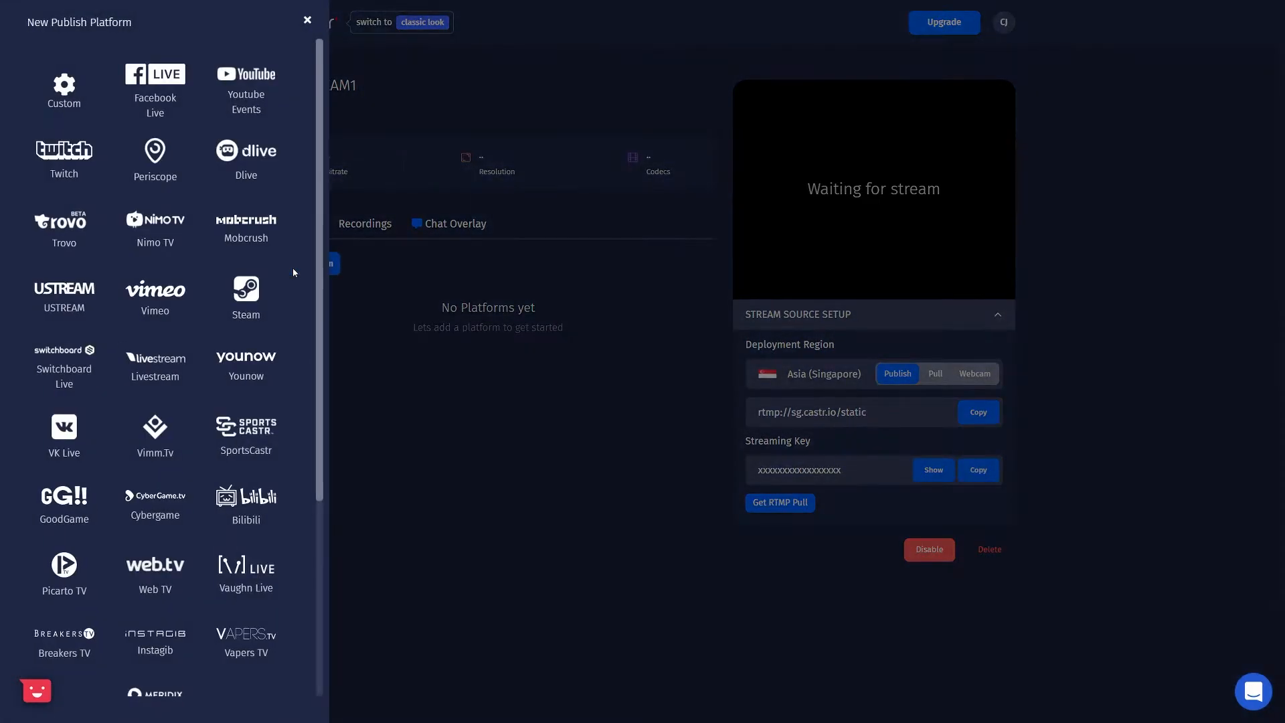
pyautogui.click(245, 90)
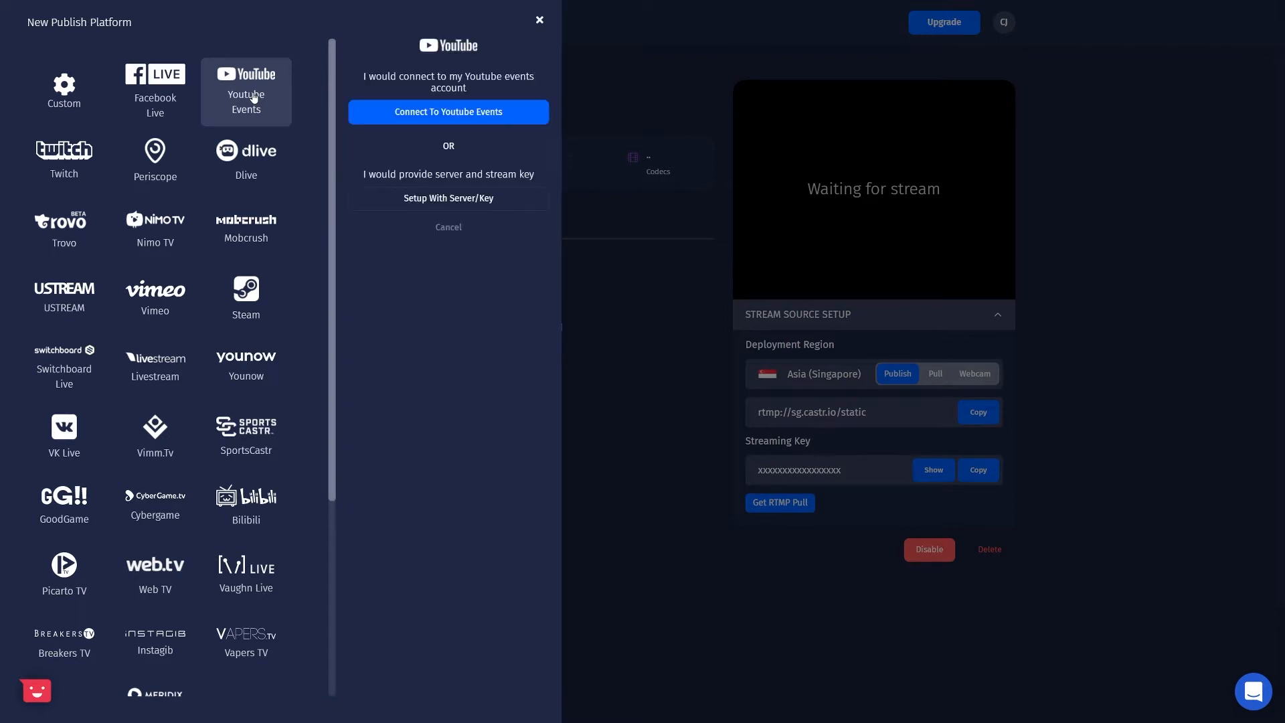
pyautogui.click(448, 111)
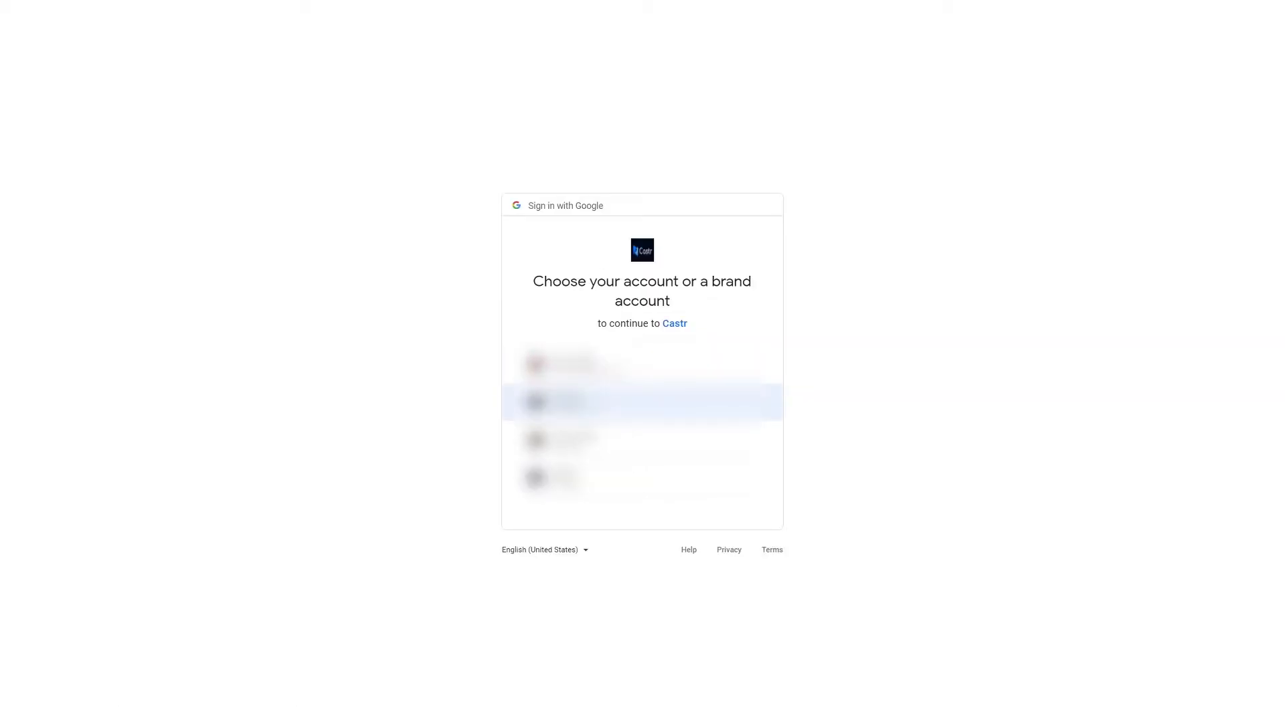
pyautogui.click(642, 402)
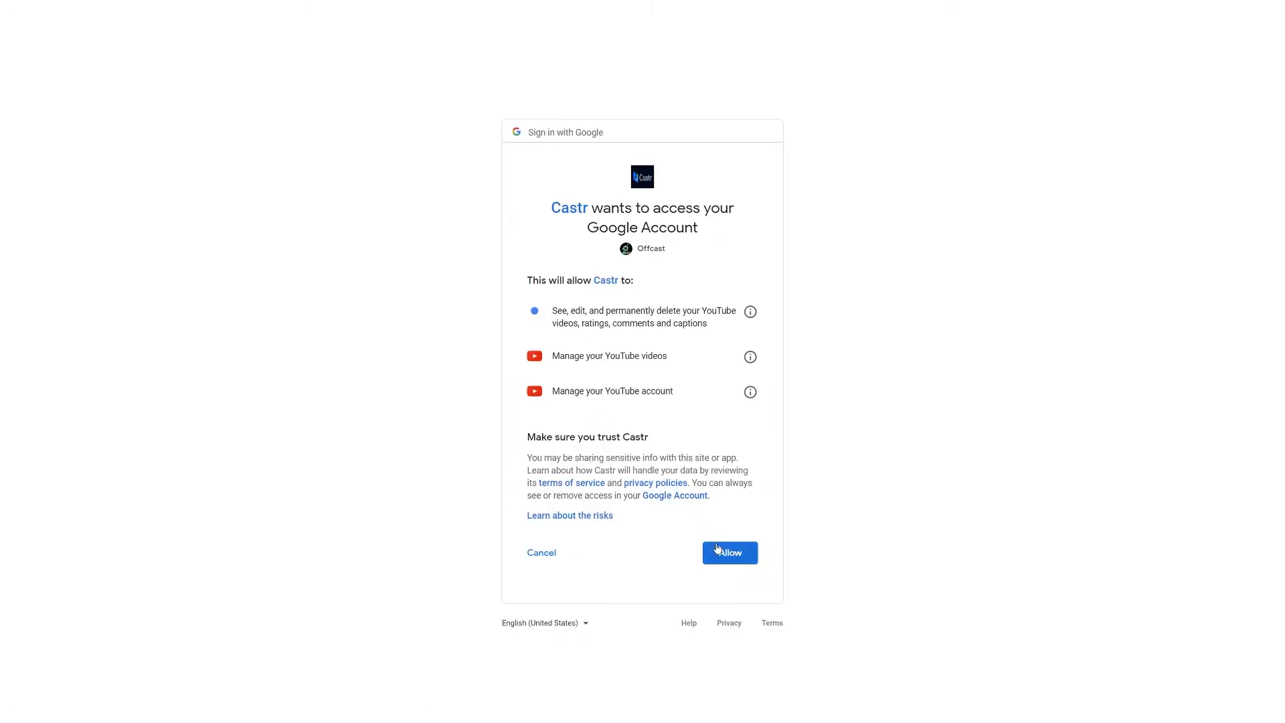
pyautogui.click(729, 552)
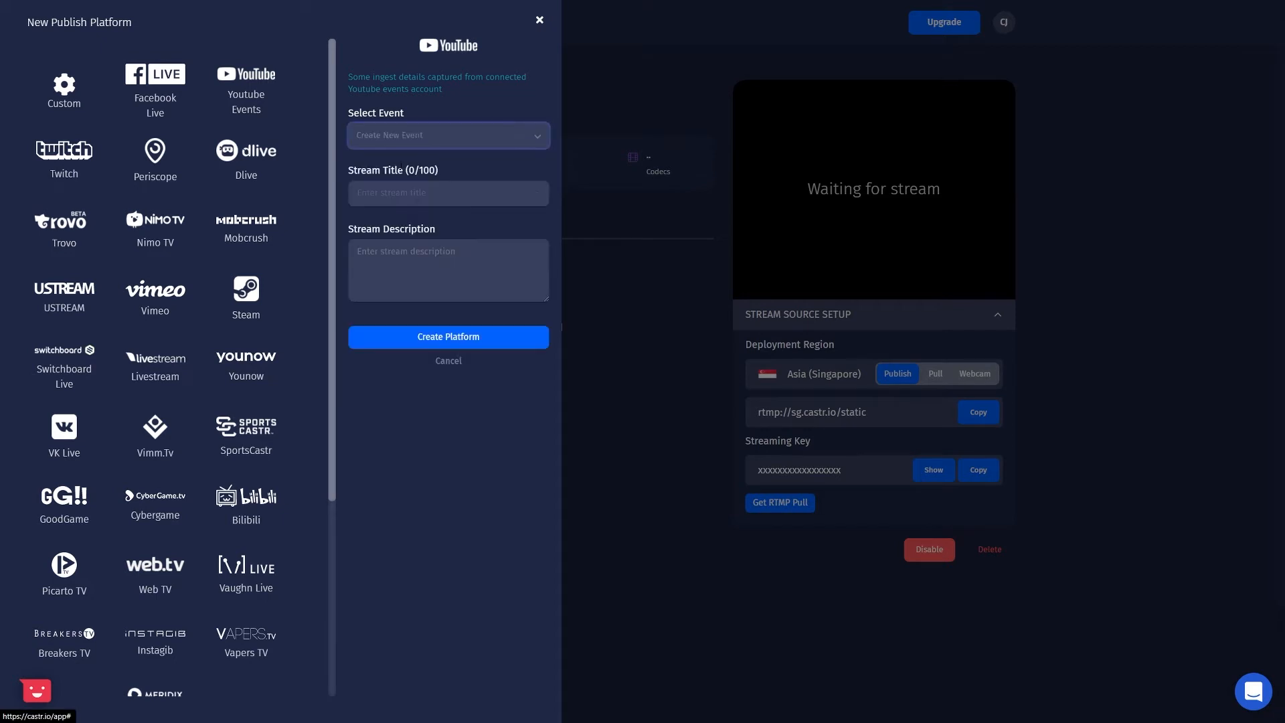
pyautogui.write('s')
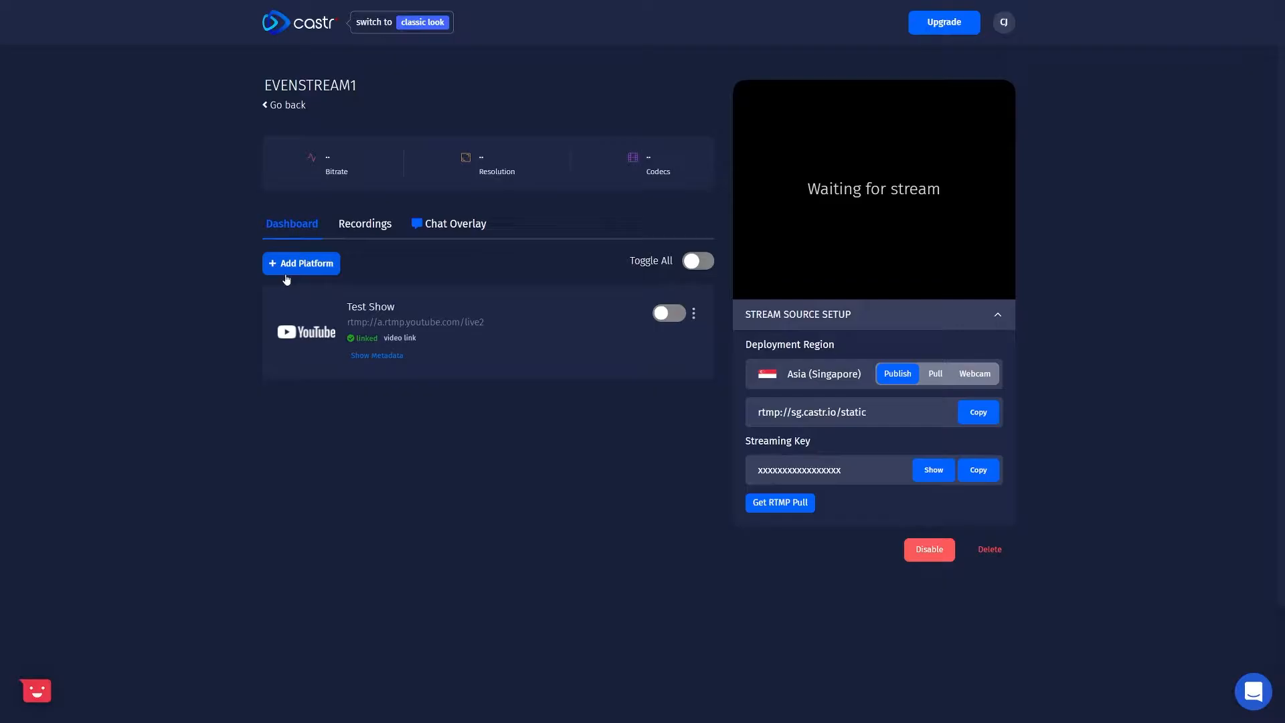
# Step: Add Twitch as a destination and authorize Castr on the Twitch account
pyautogui.click(301, 263)
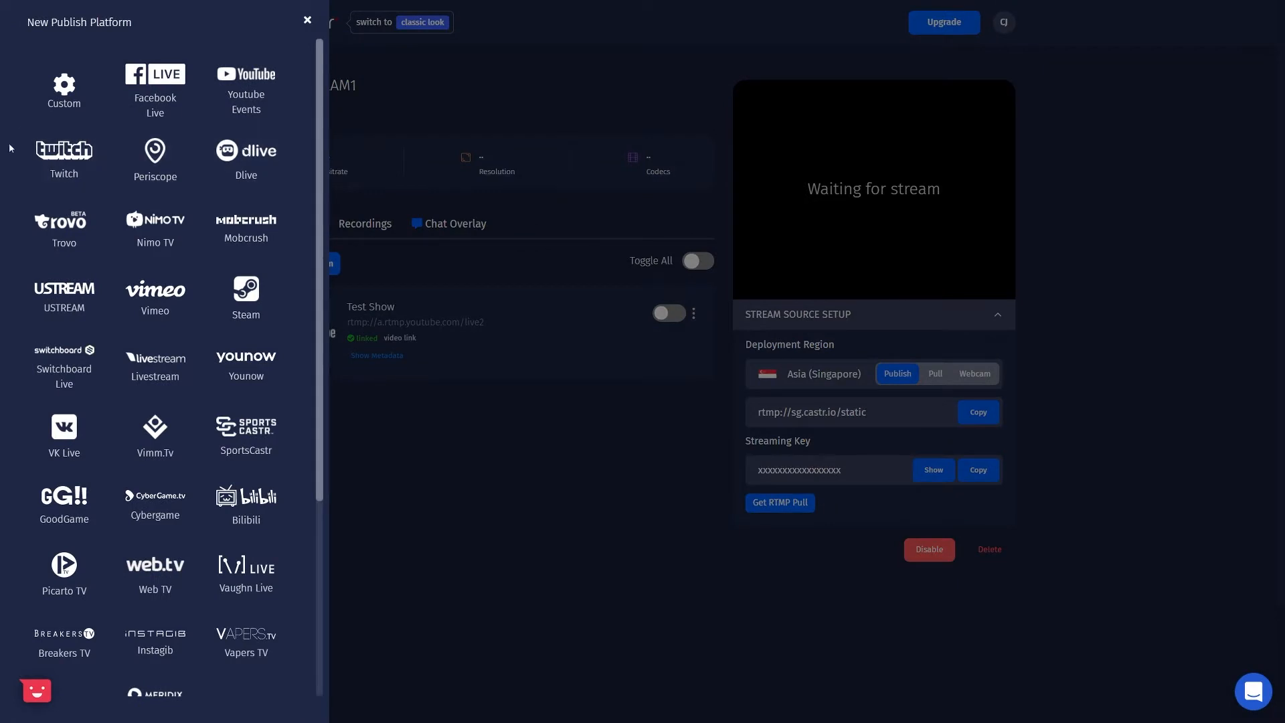
pyautogui.click(63, 156)
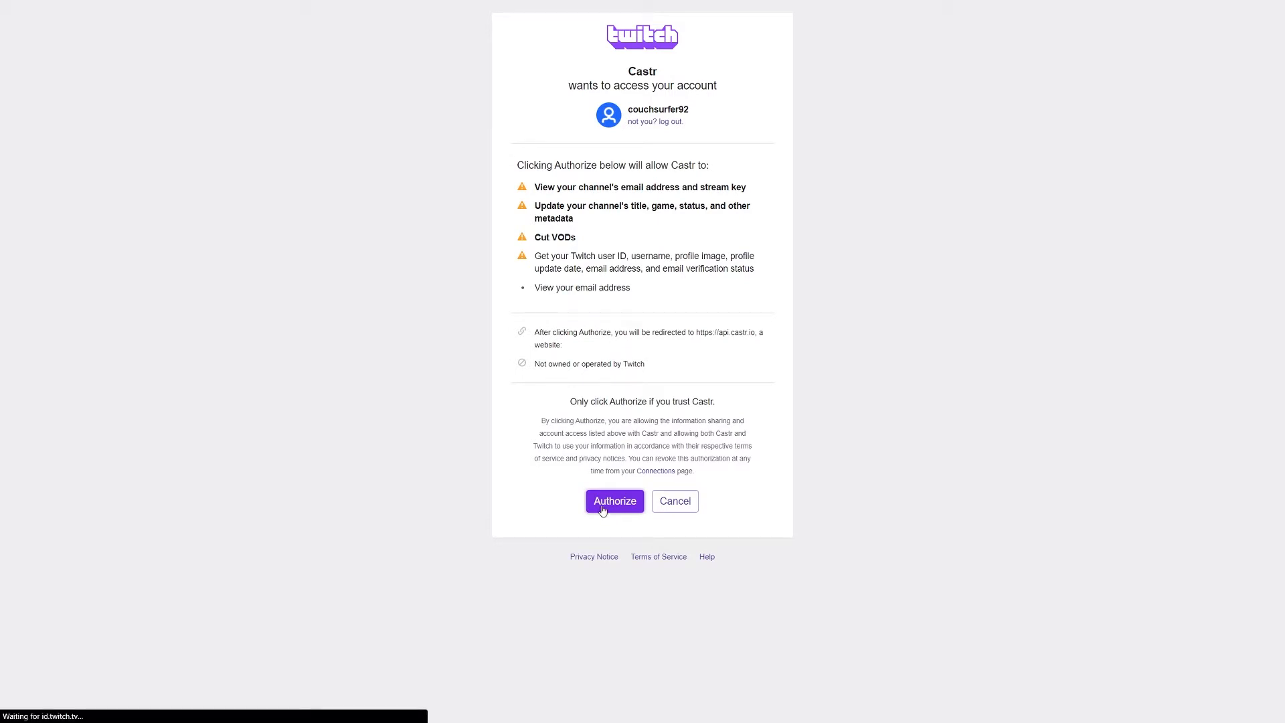
pyautogui.click(614, 501)
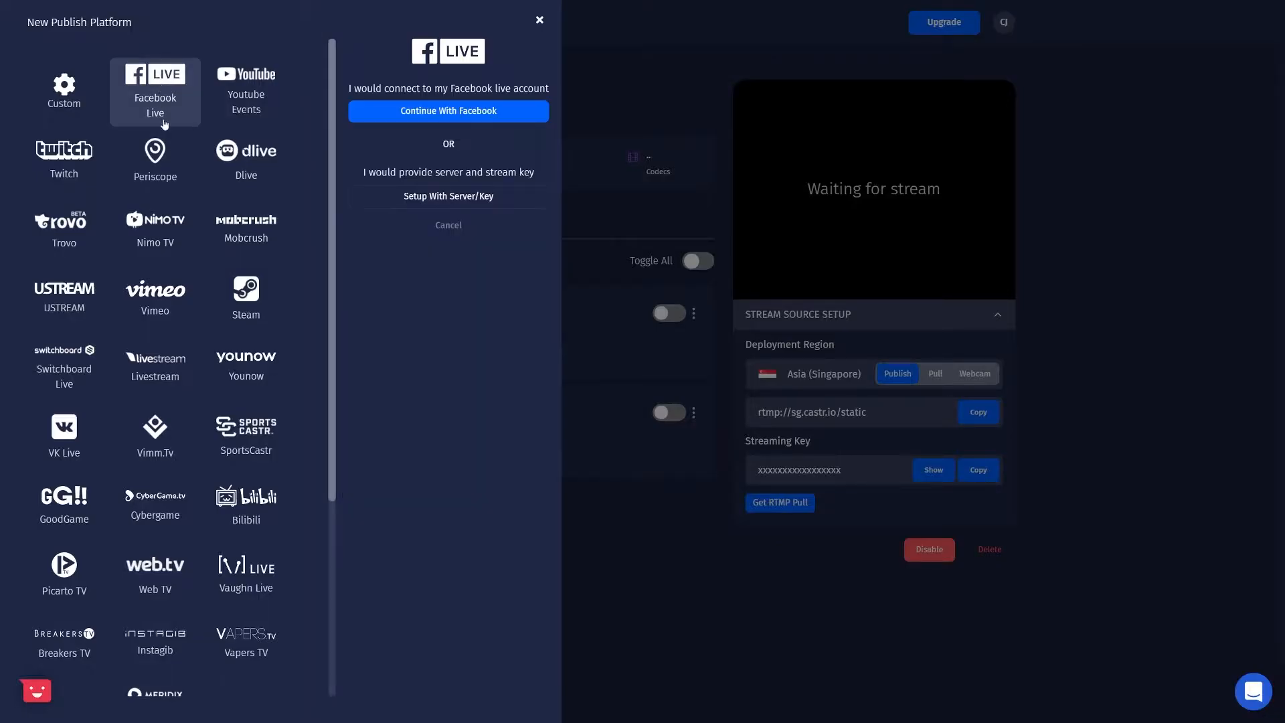
# Step: Set up Twitch with server and key using the Asia: Singapore streaming server
pyautogui.click(448, 196)
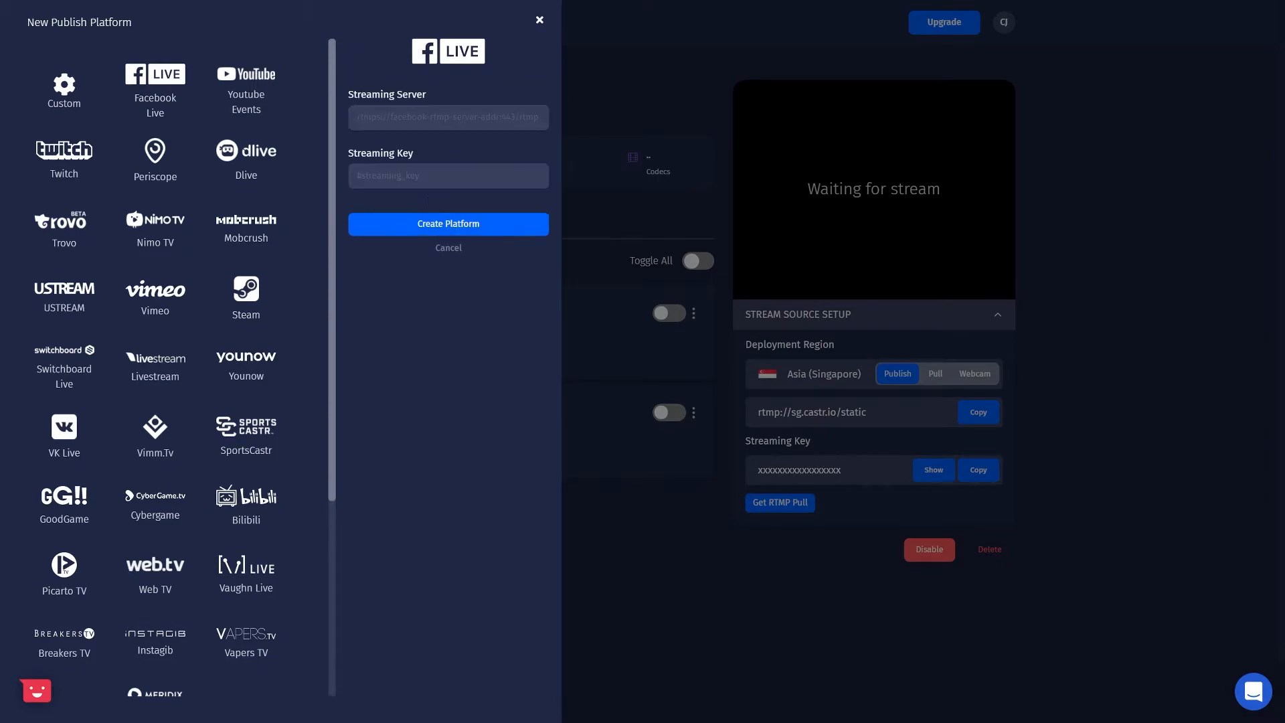
pyautogui.click(63, 156)
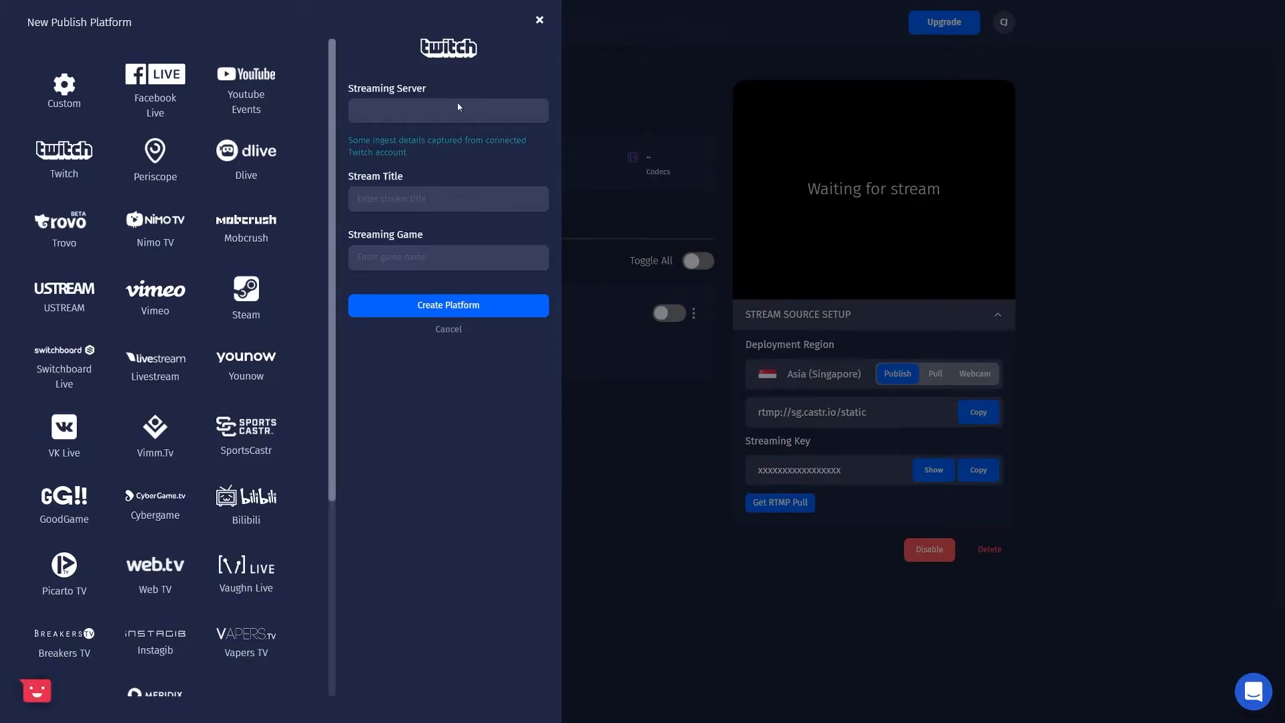
pyautogui.click(448, 110)
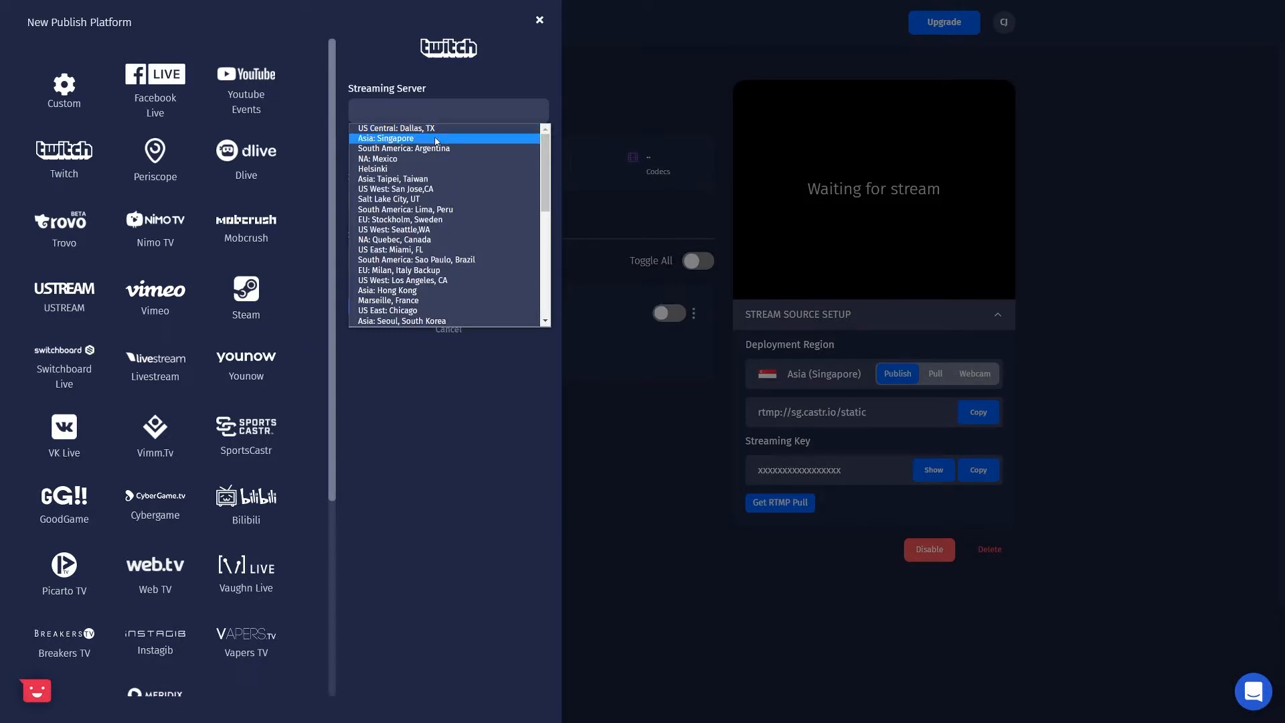
pyautogui.click(538, 20)
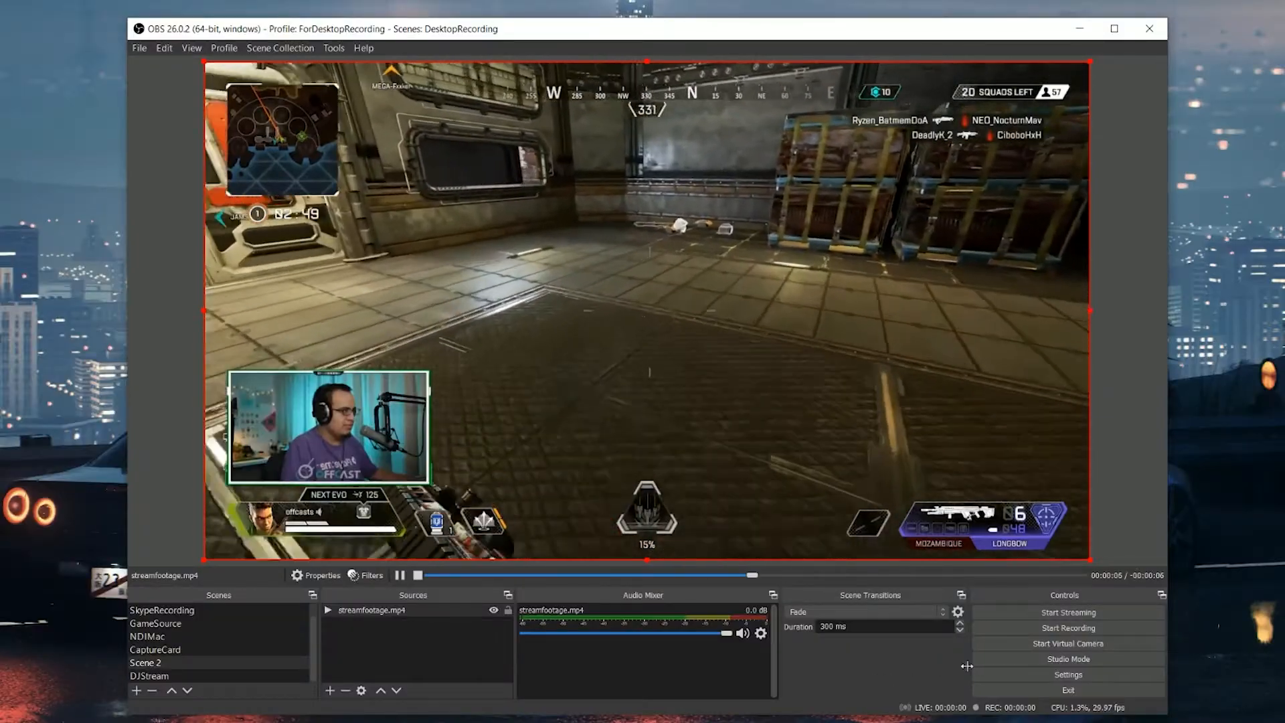
# Step: Verify the Castr stream server, output bitrate, 1080p resolution and 29.97 FPS in OBS settings
pyautogui.click(1067, 675)
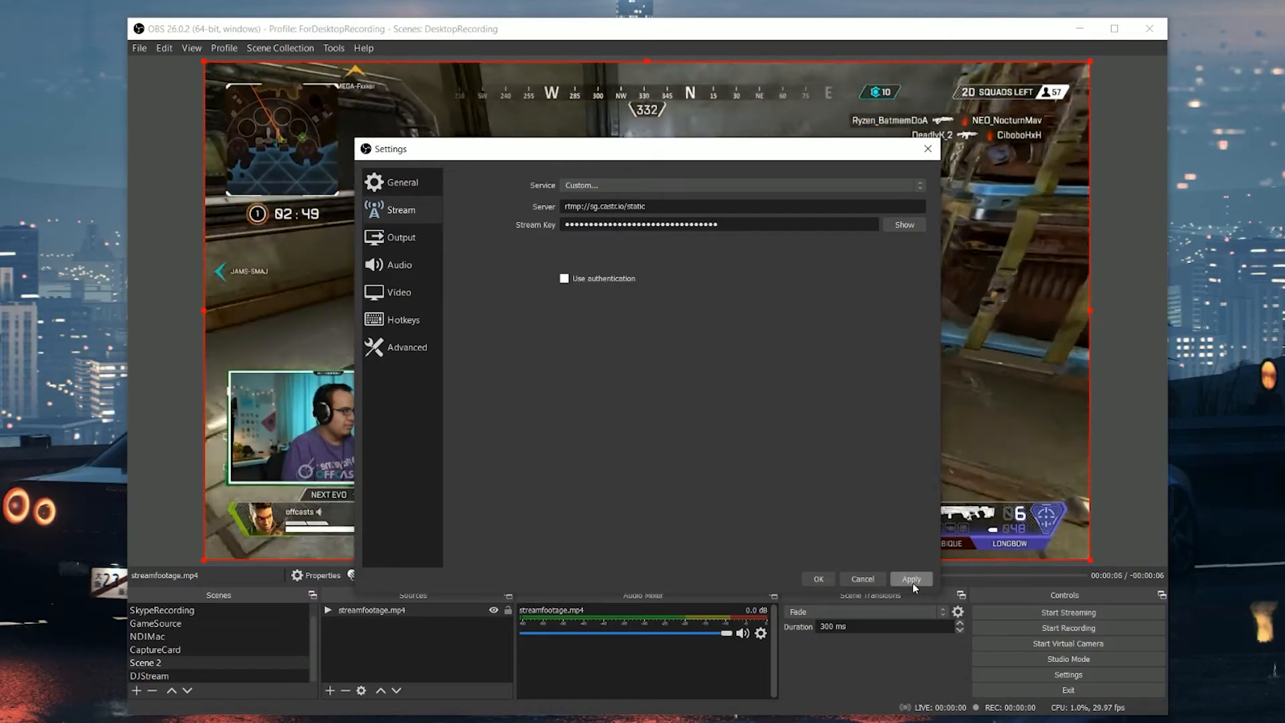
pyautogui.click(401, 237)
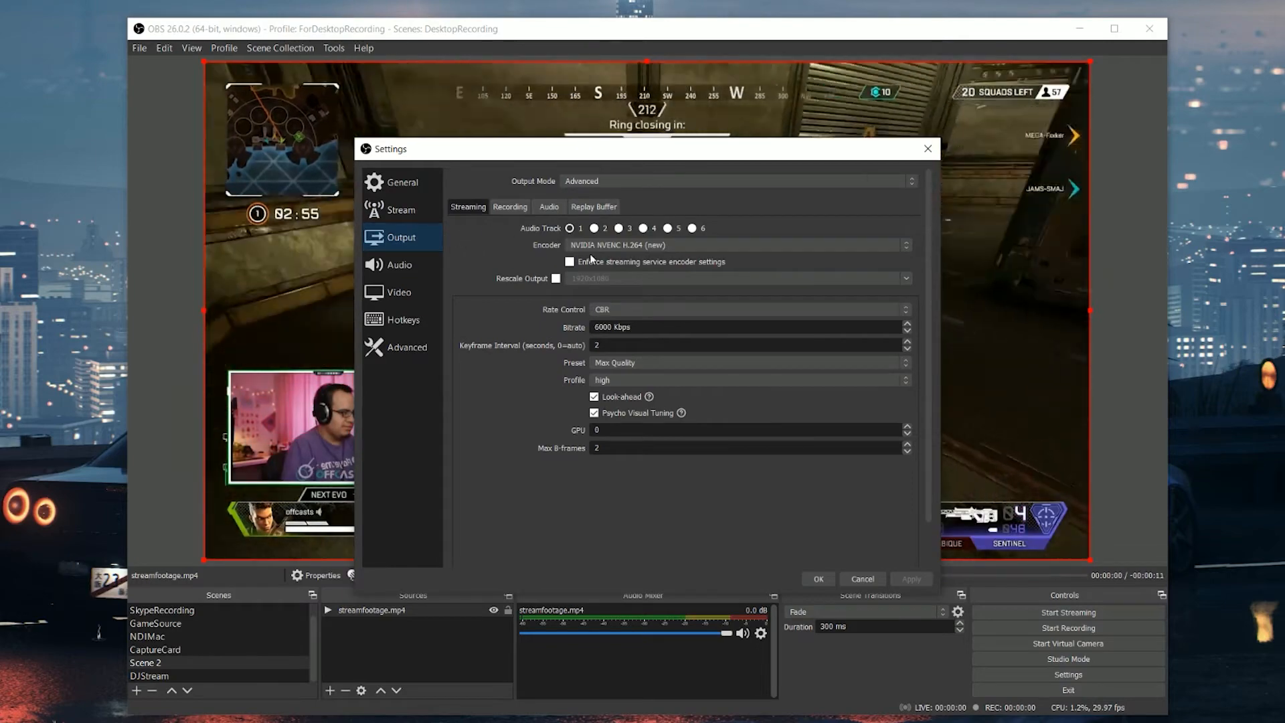
pyautogui.moveTo(644, 366)
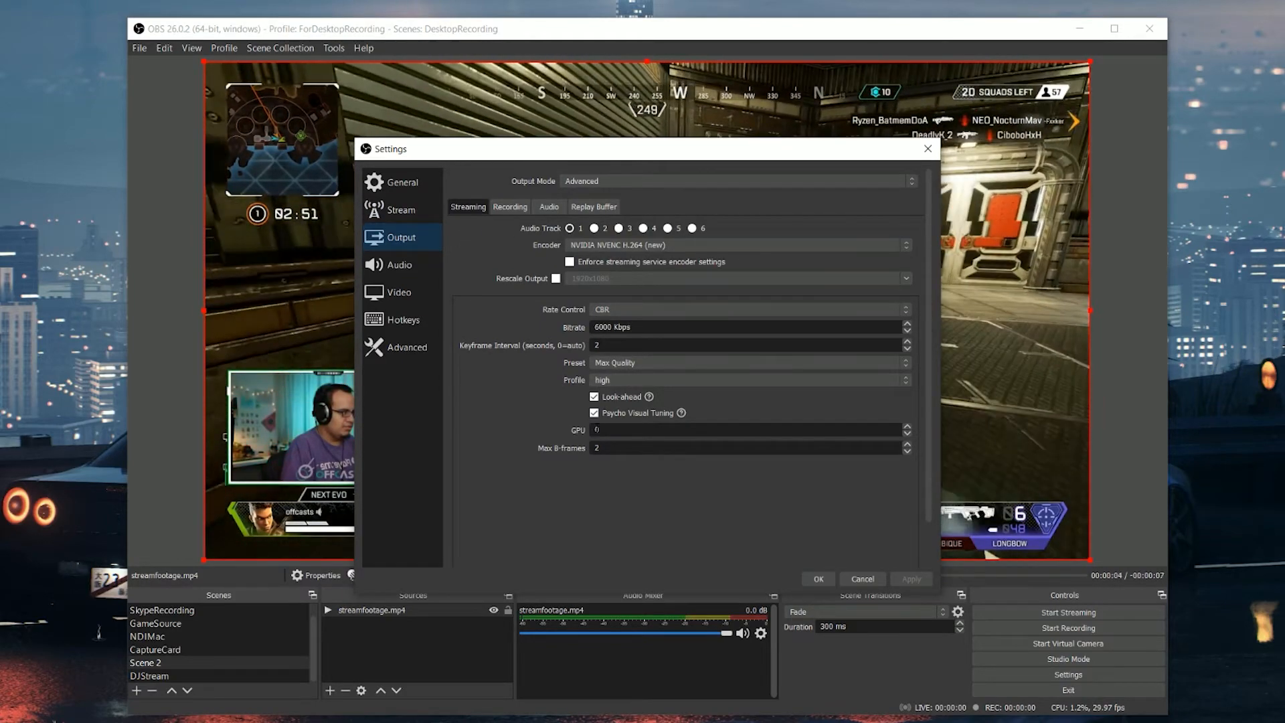
pyautogui.click(399, 292)
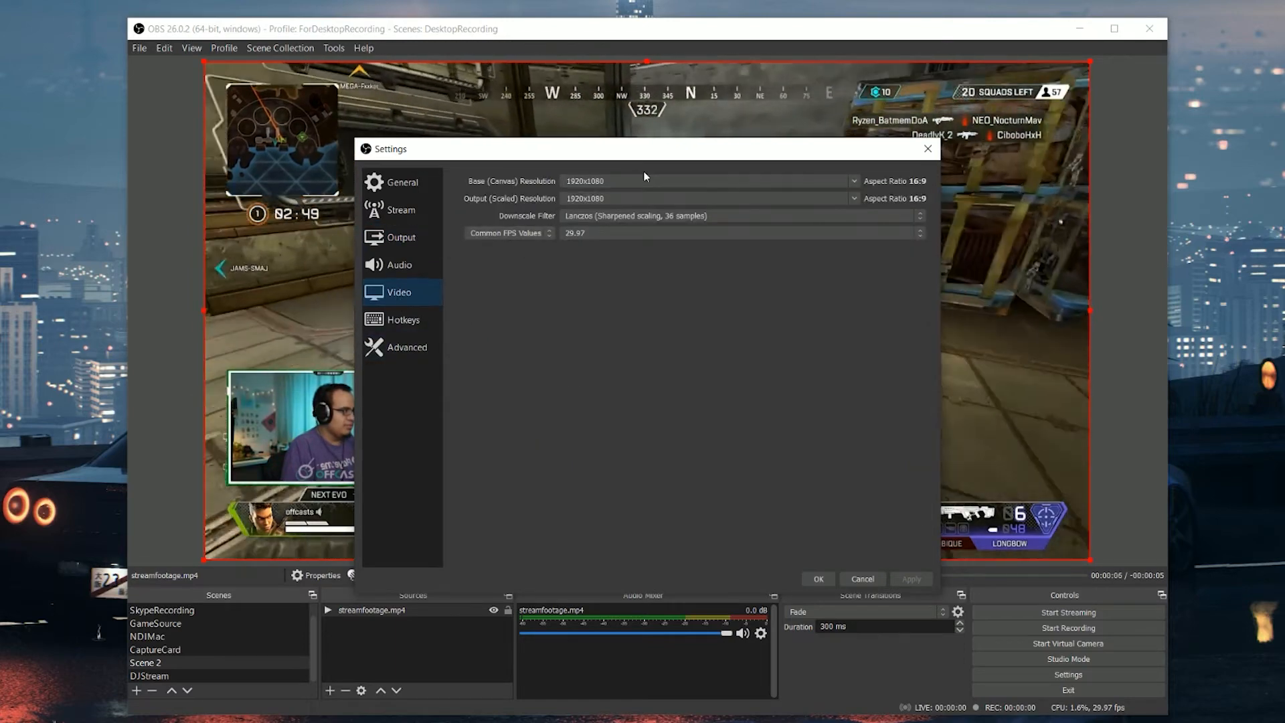
pyautogui.click(854, 181)
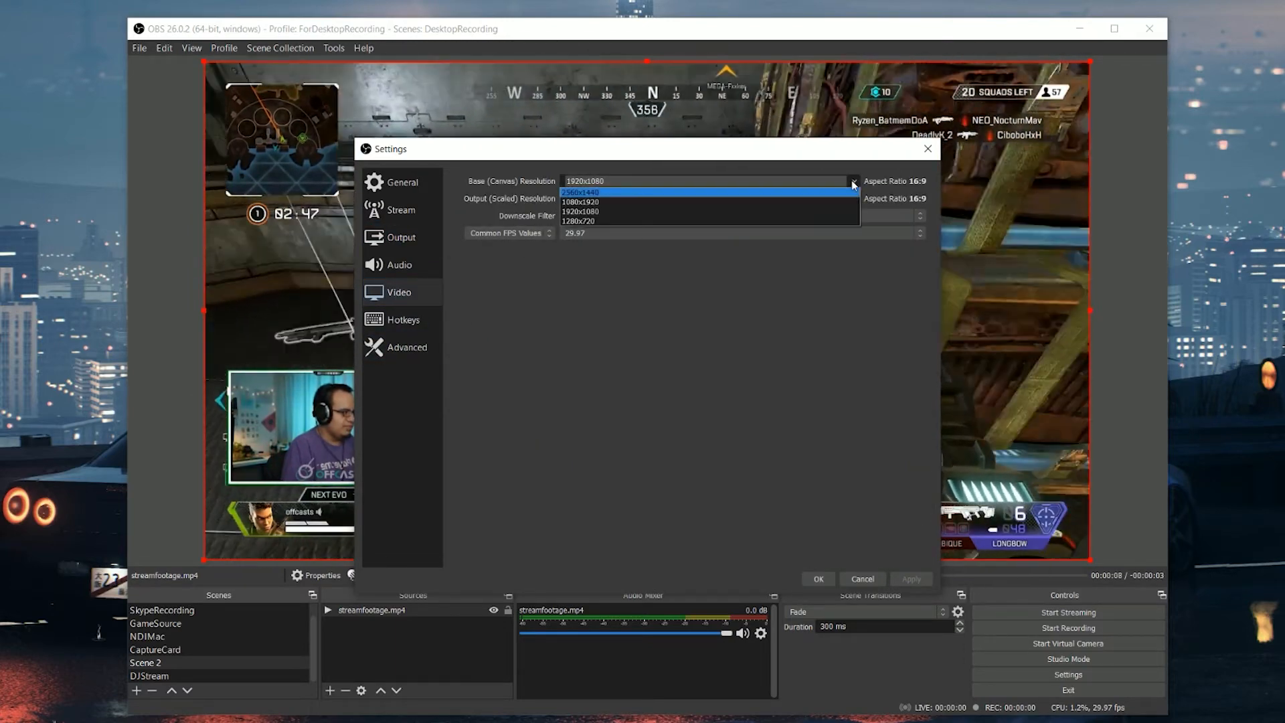
pyautogui.click(920, 233)
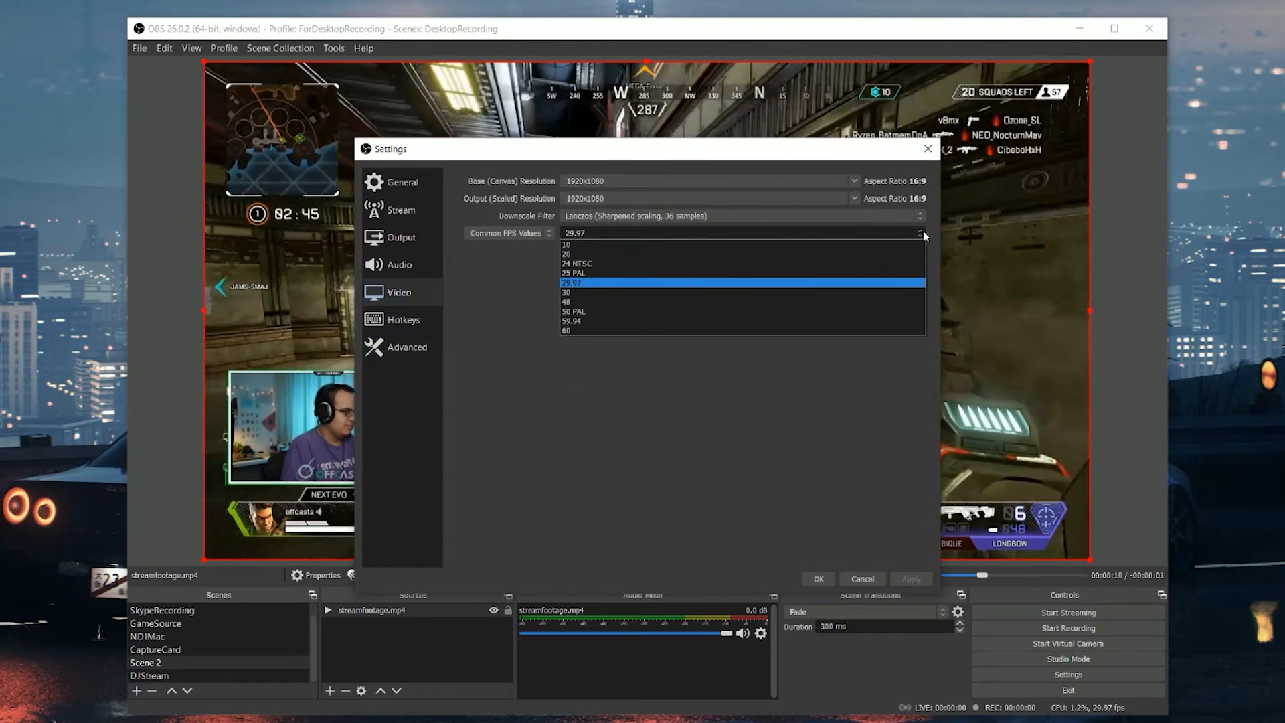
pyautogui.click(401, 237)
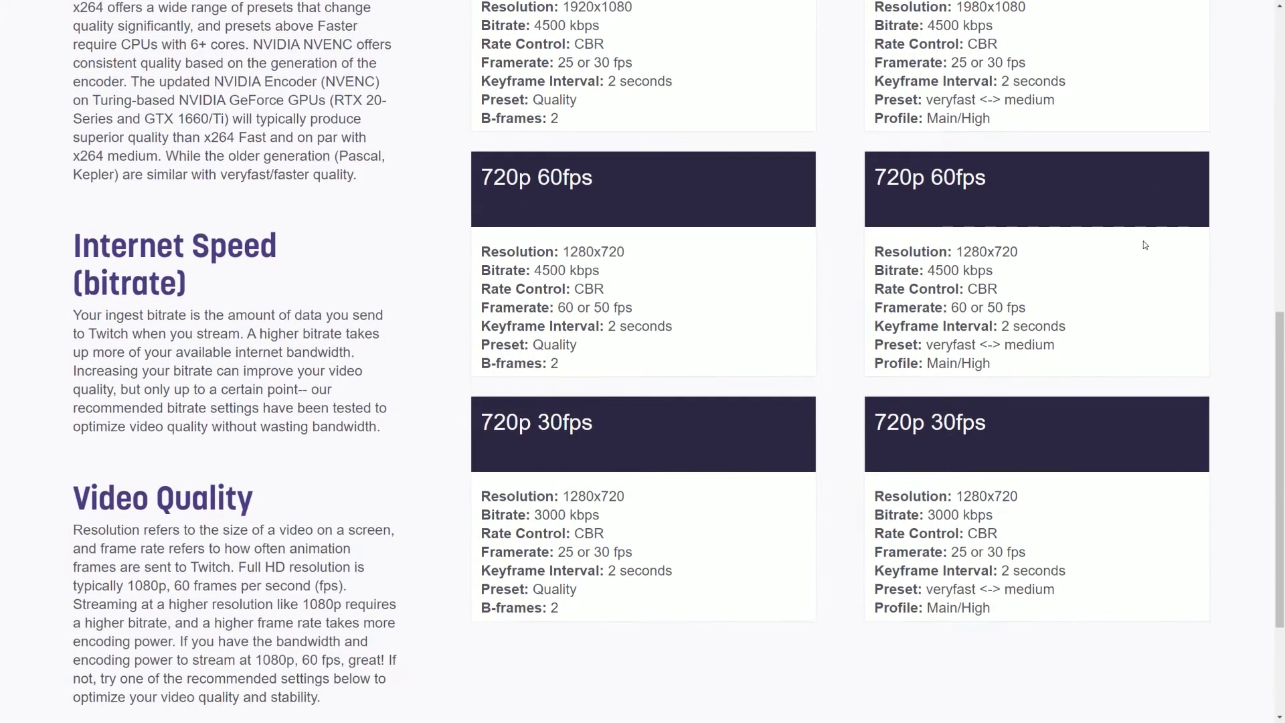
pyautogui.scroll(-3)
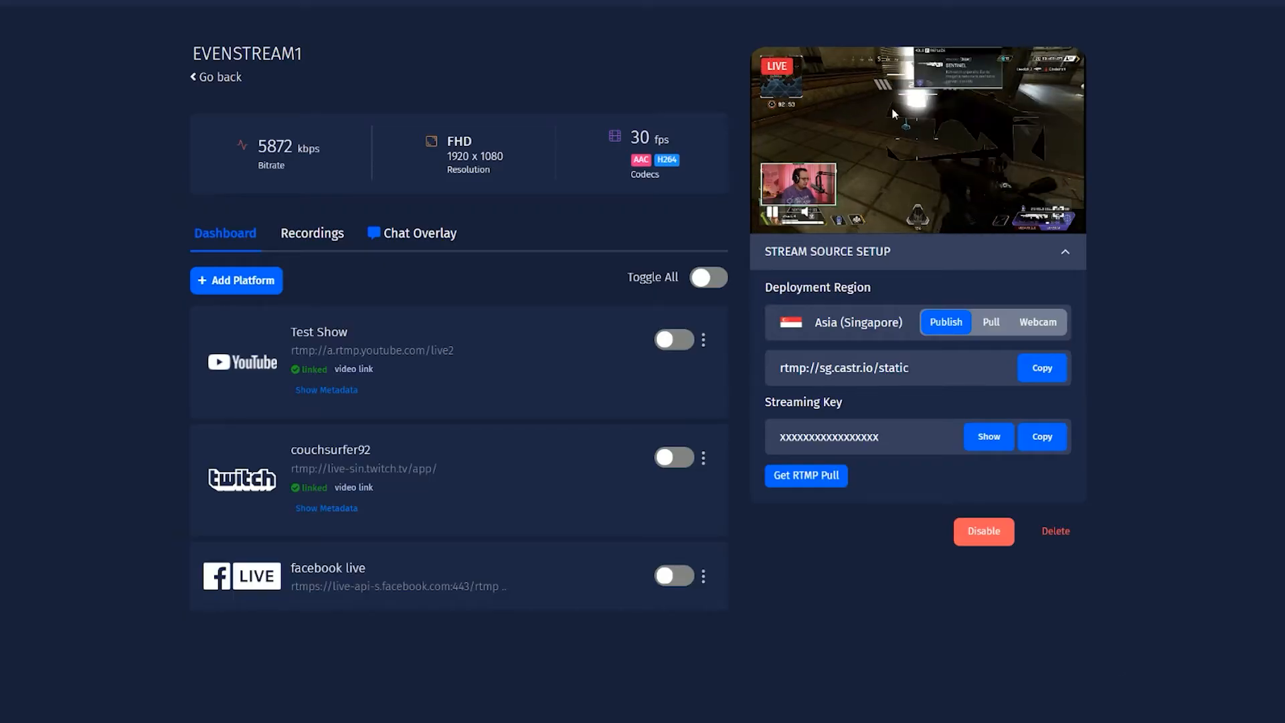
pyautogui.moveTo(799, 561)
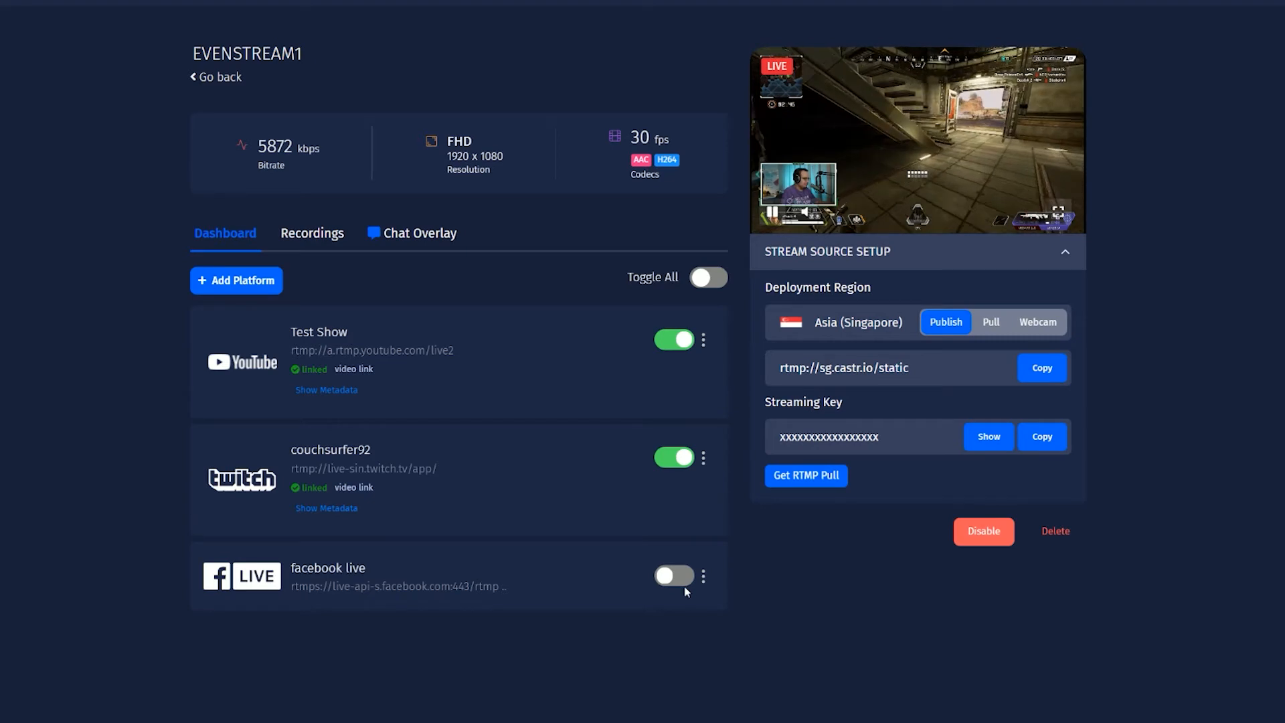
# Step: Switch on the Facebook Live platform toggle for EVENSTREAM1
pyautogui.click(707, 277)
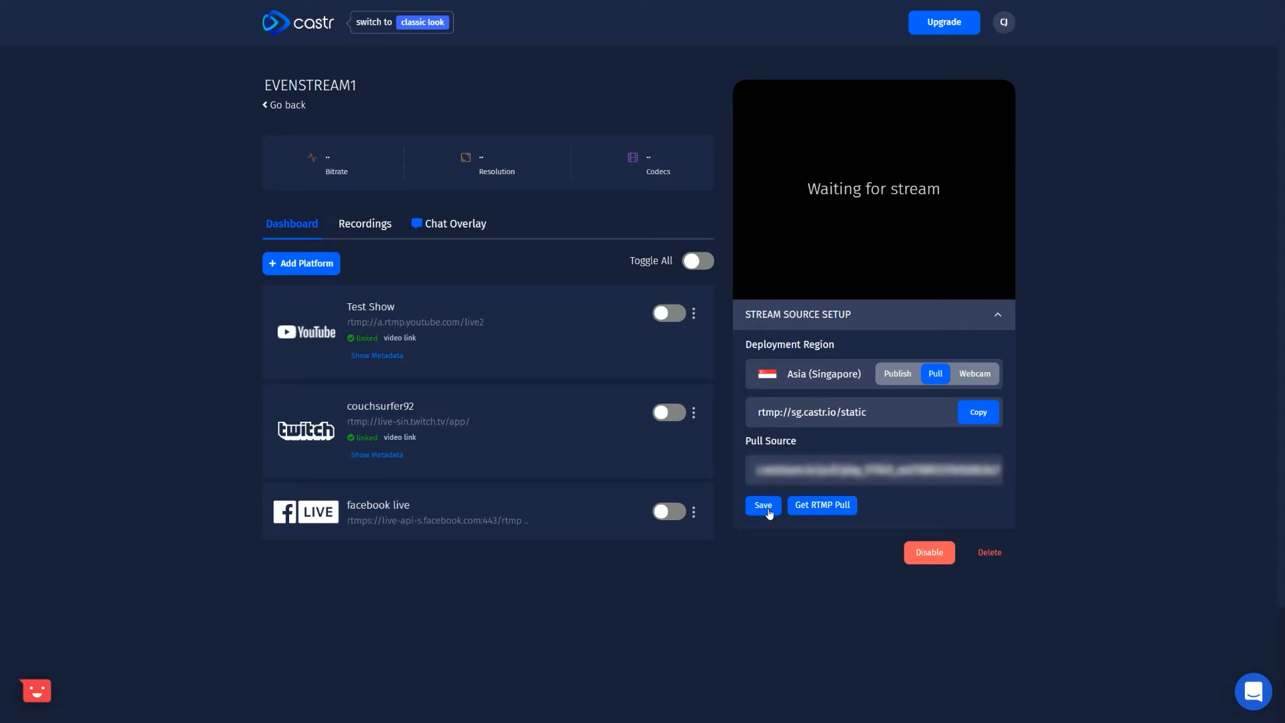
# Step: Save the pull source, then use the webcam as source with camera and microphone allowed
pyautogui.click(762, 505)
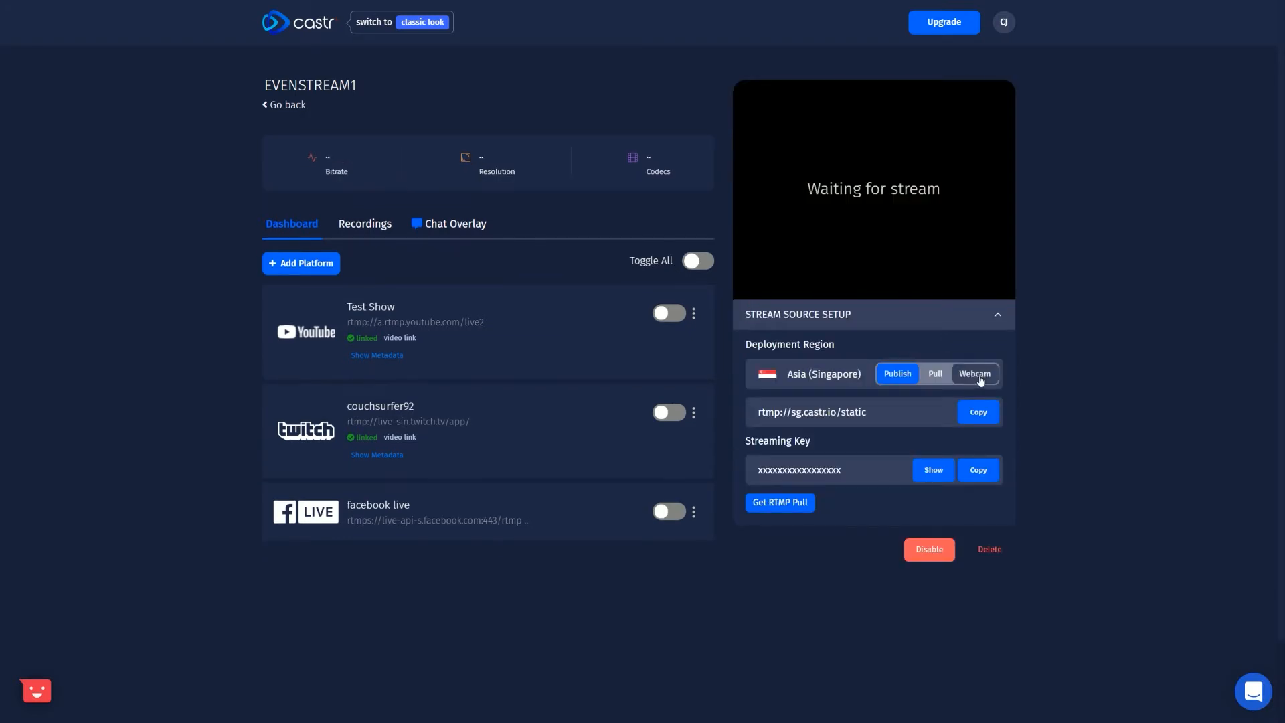
pyautogui.click(975, 373)
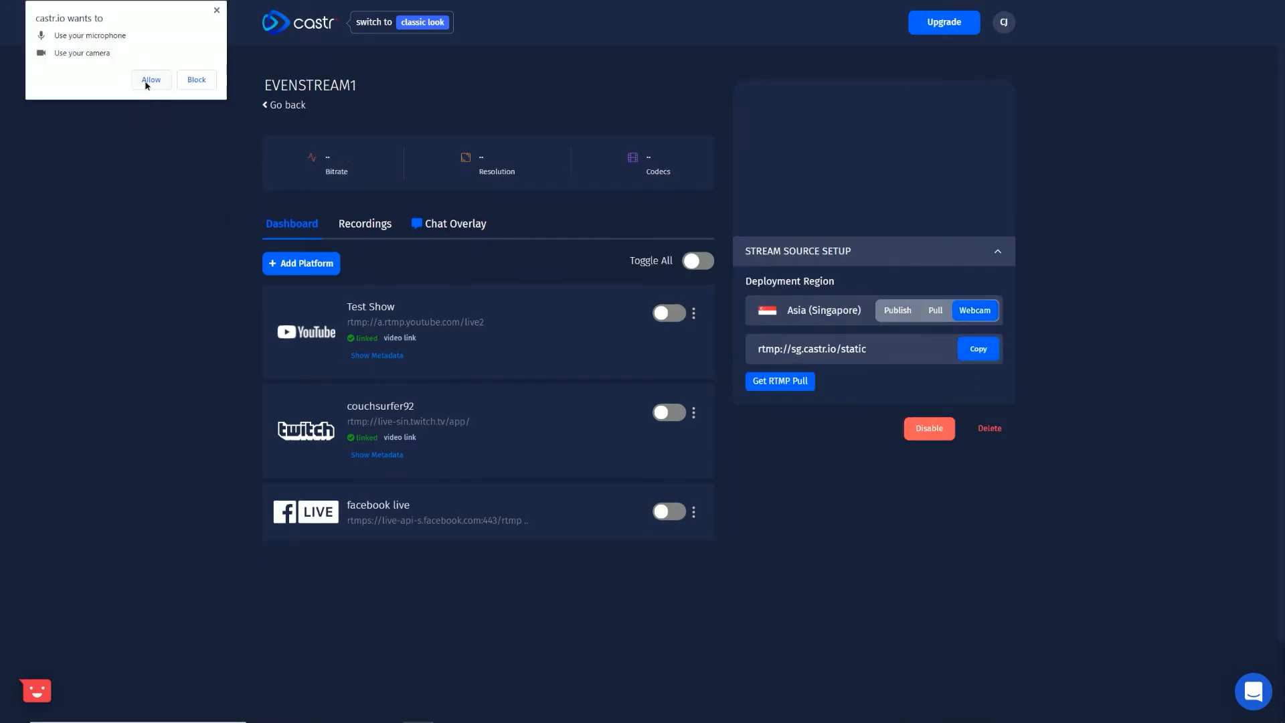
pyautogui.click(150, 80)
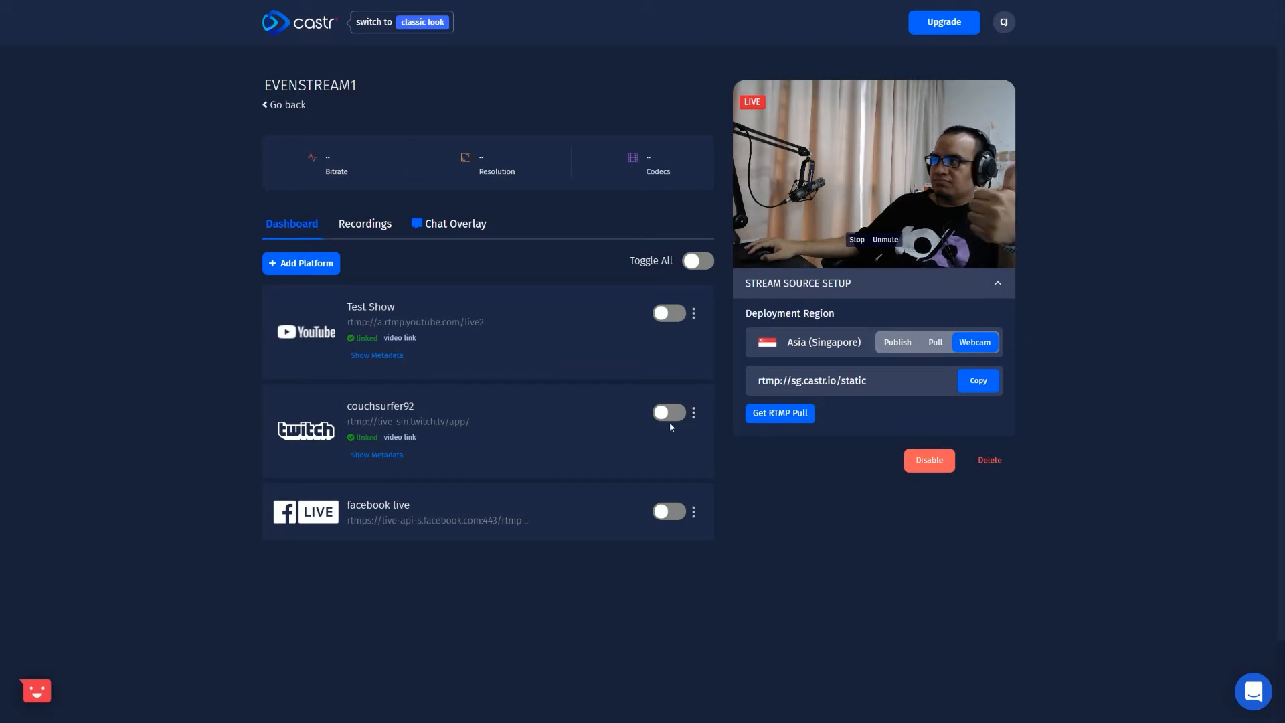
pyautogui.click(455, 223)
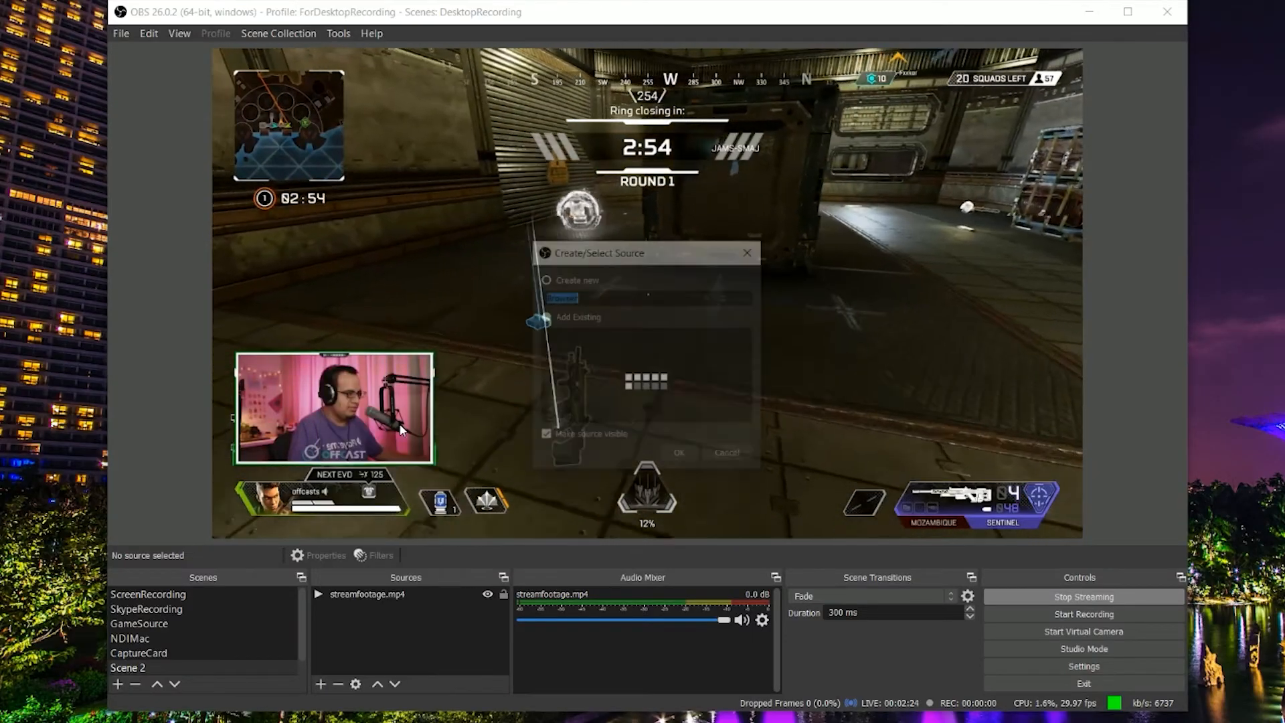
# Step: Create the ChatApp browser source and confirm its properties
pyautogui.click(679, 452)
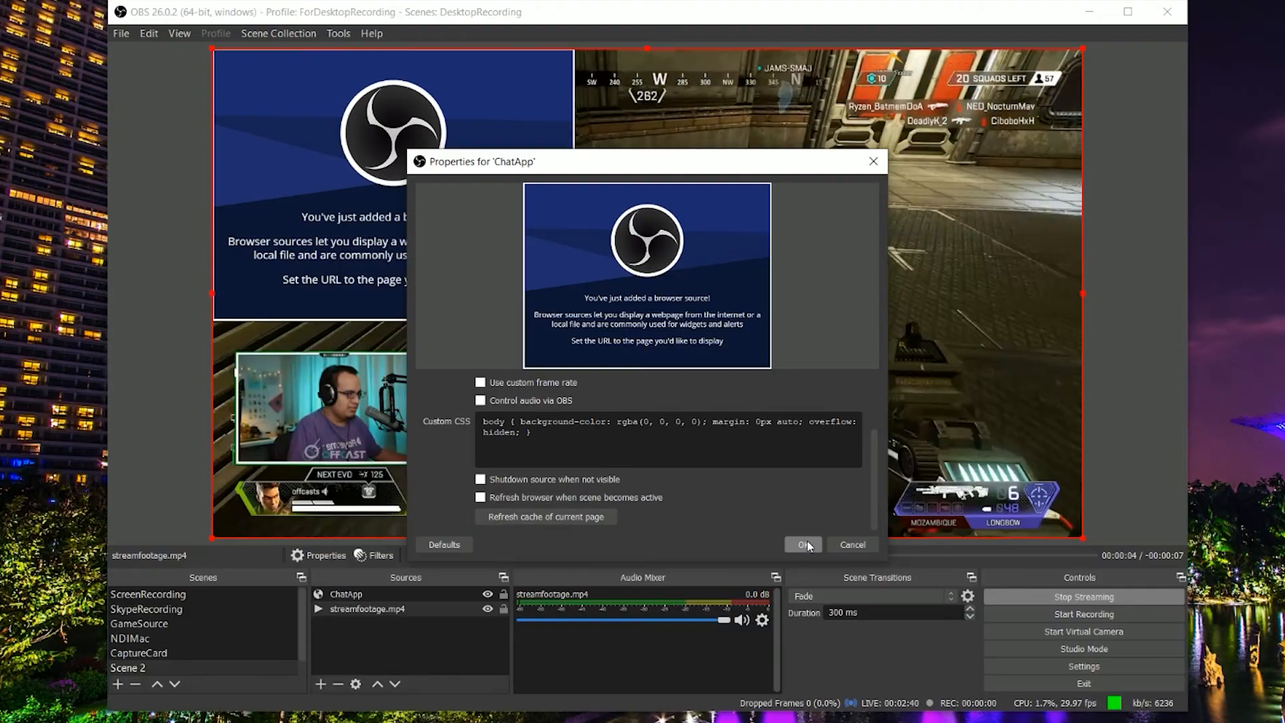
pyautogui.click(805, 545)
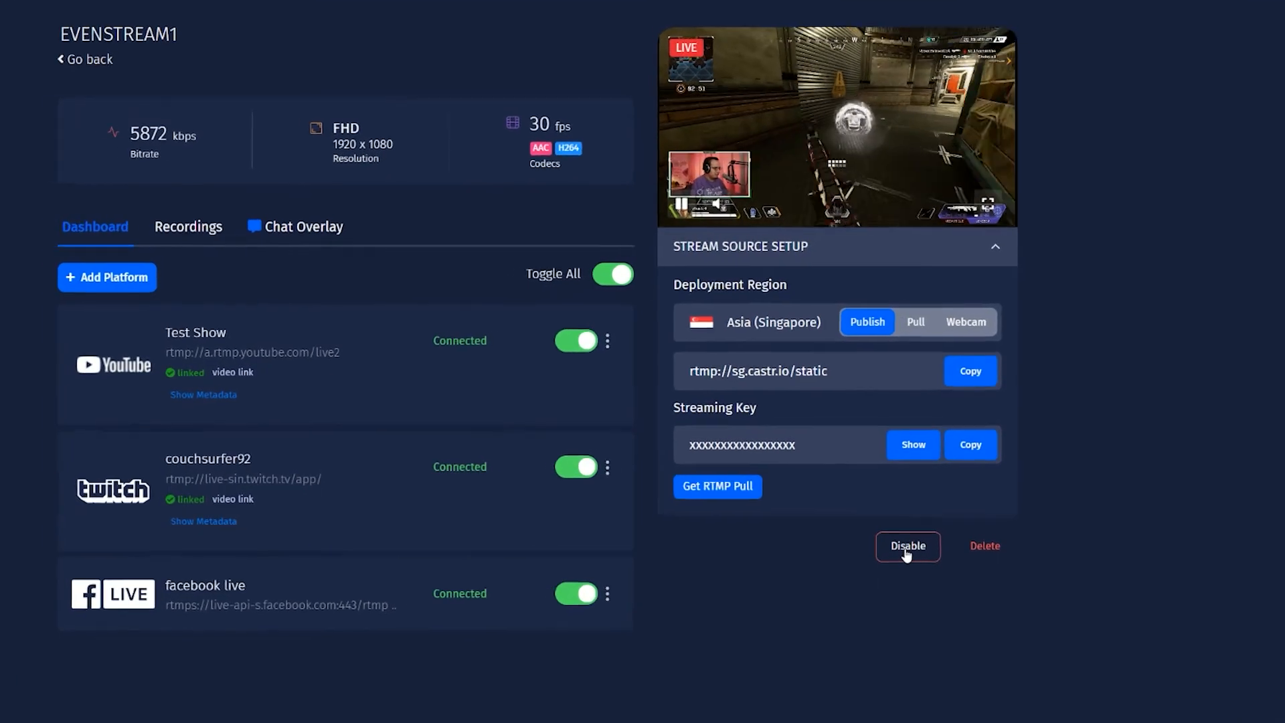
# Step: Disable EVENSTREAM1, then switch on all its platforms with Toggle All
pyautogui.click(907, 547)
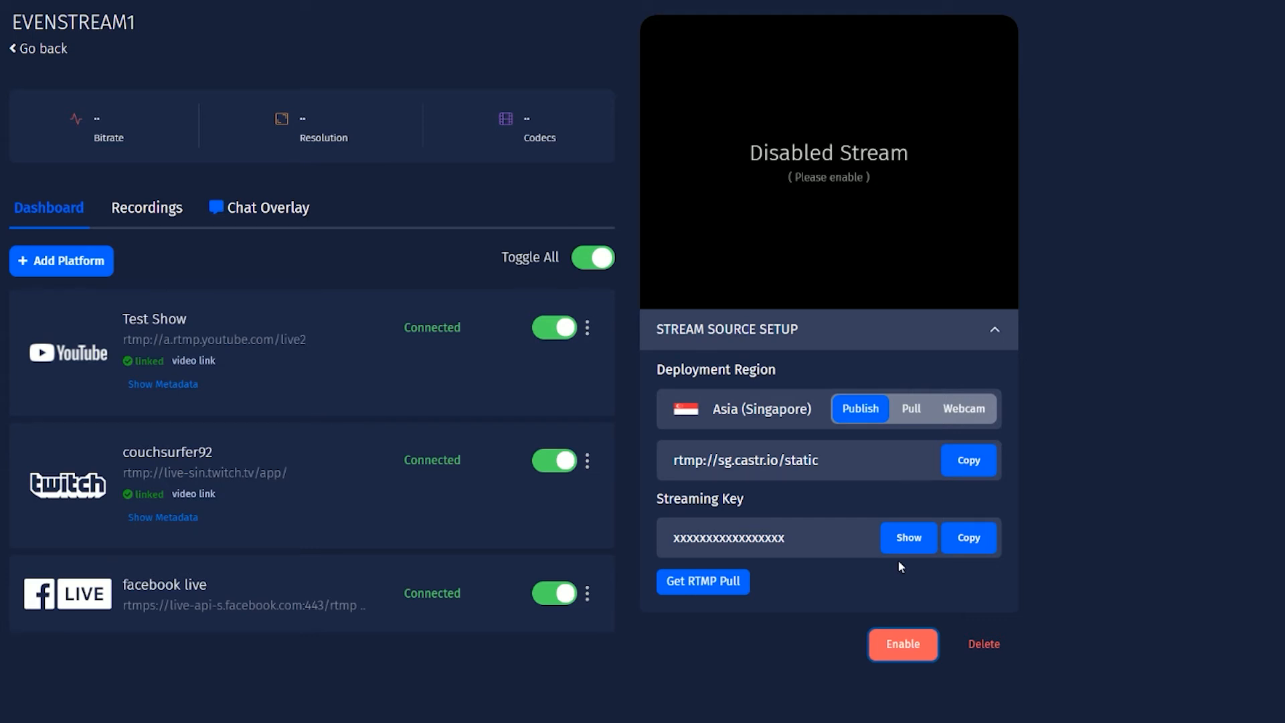
pyautogui.moveTo(891, 571)
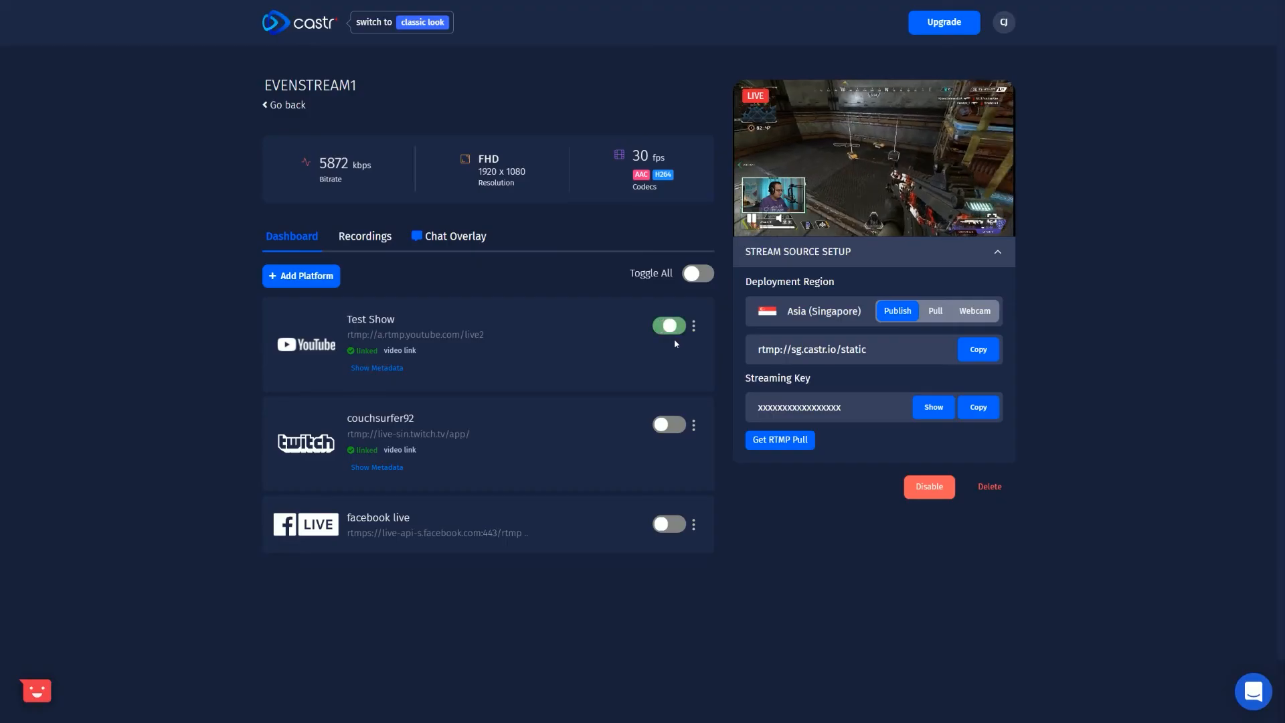
pyautogui.click(696, 273)
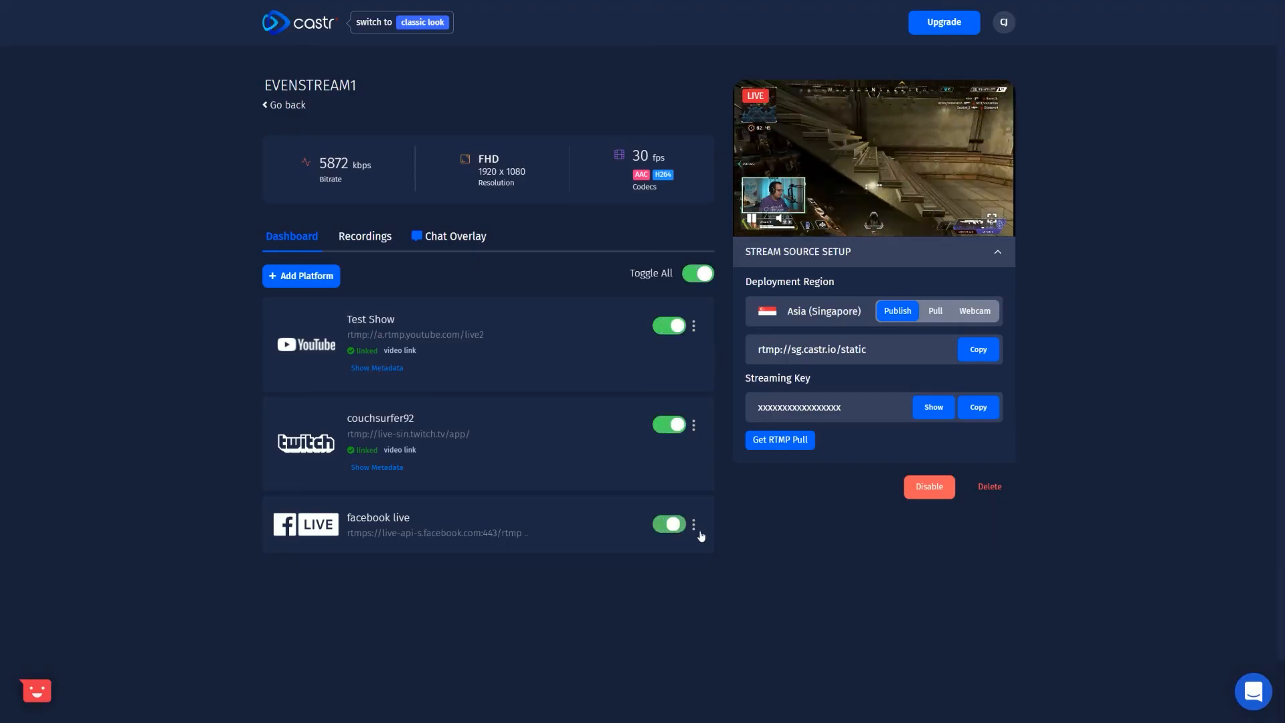